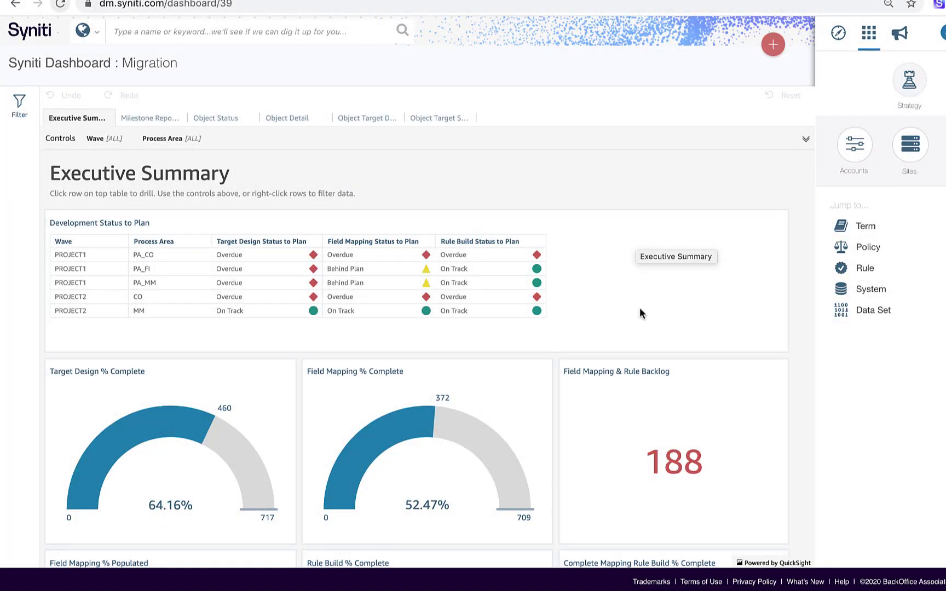
Filter the Migration Executive Summary to the PROJECT1 wave.
scroll(down, 3)
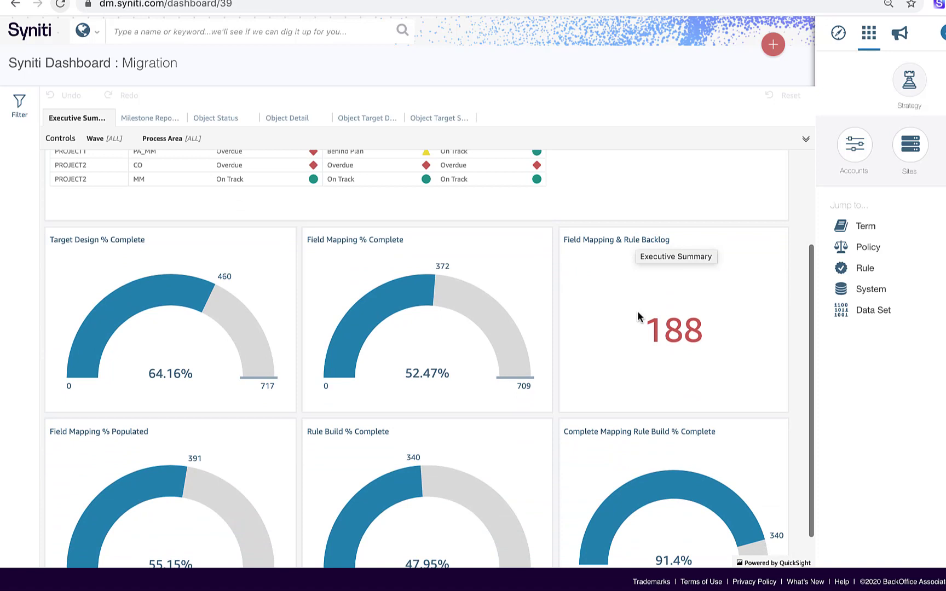
scroll(up, 3)
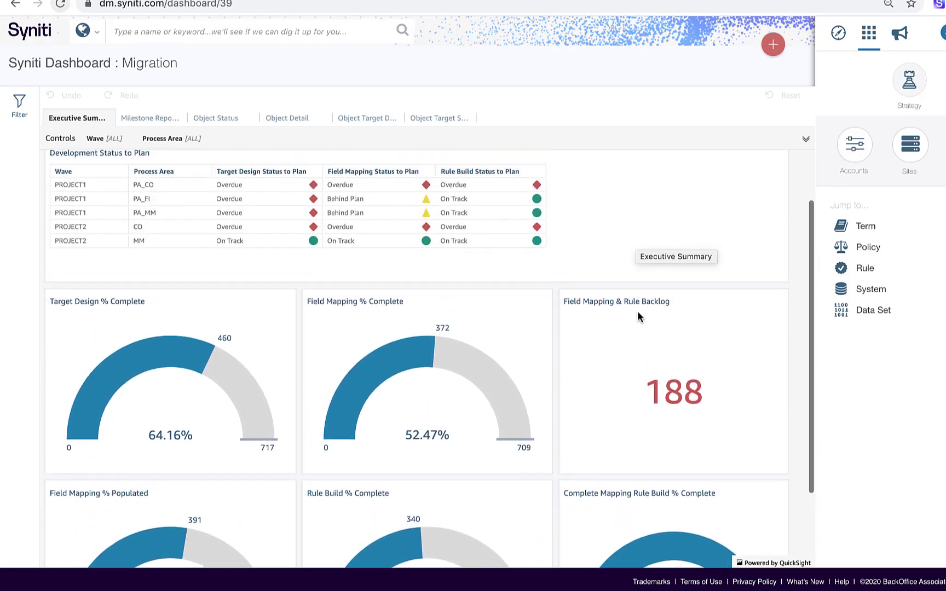
scroll(up, 3)
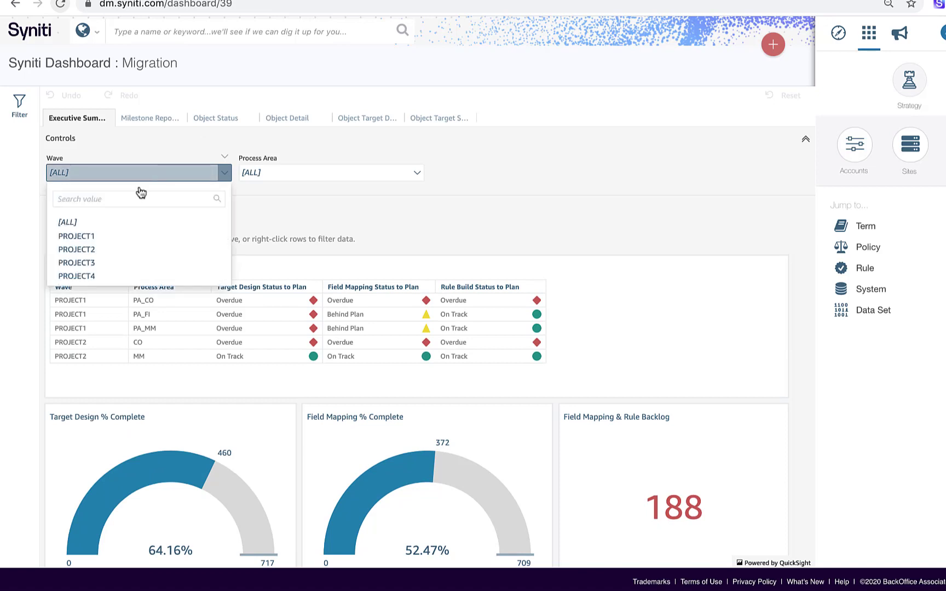
click(76, 236)
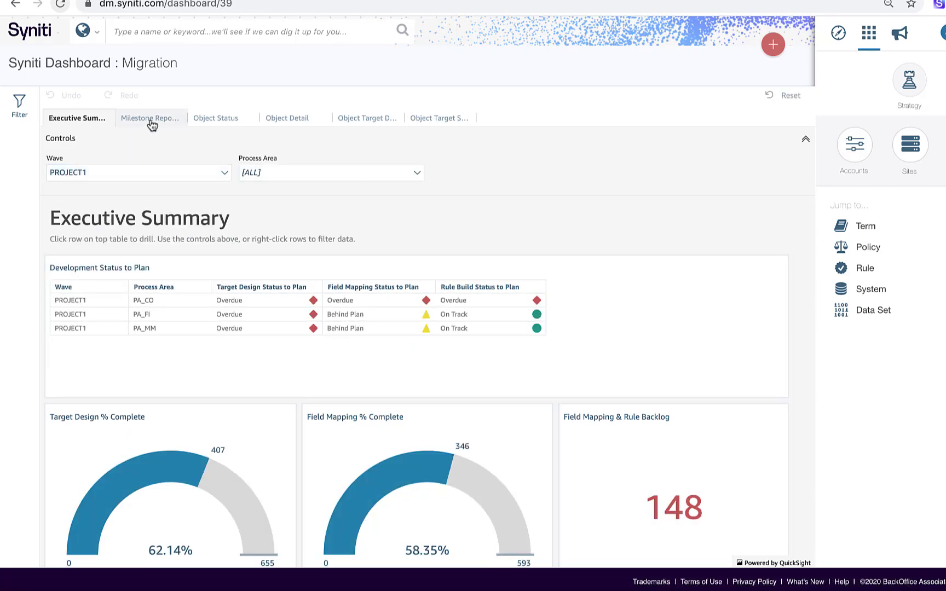
Review PROJECT1's Milestone Reporting tables, then move to the Object Status sheet.
click(150, 117)
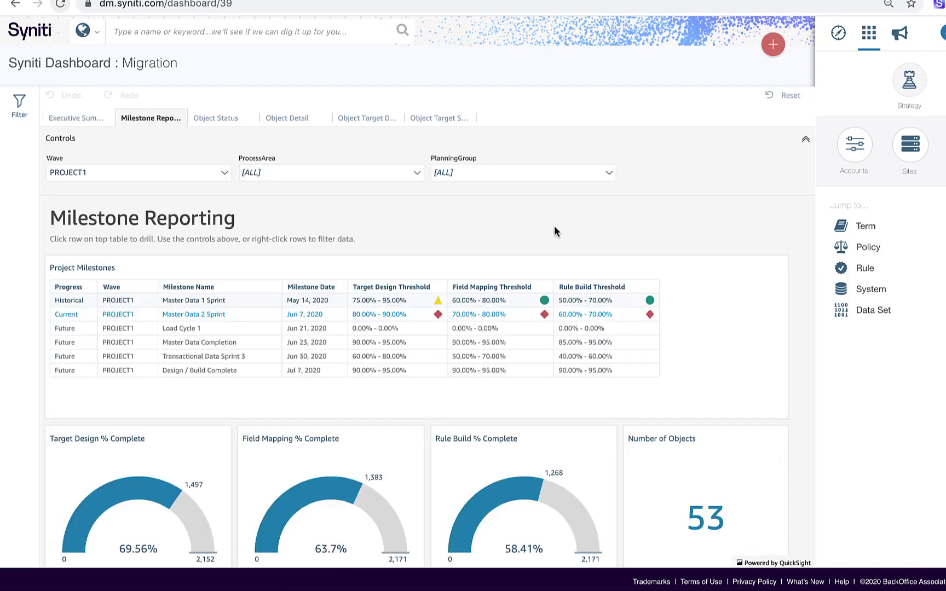
mouse_move(650, 233)
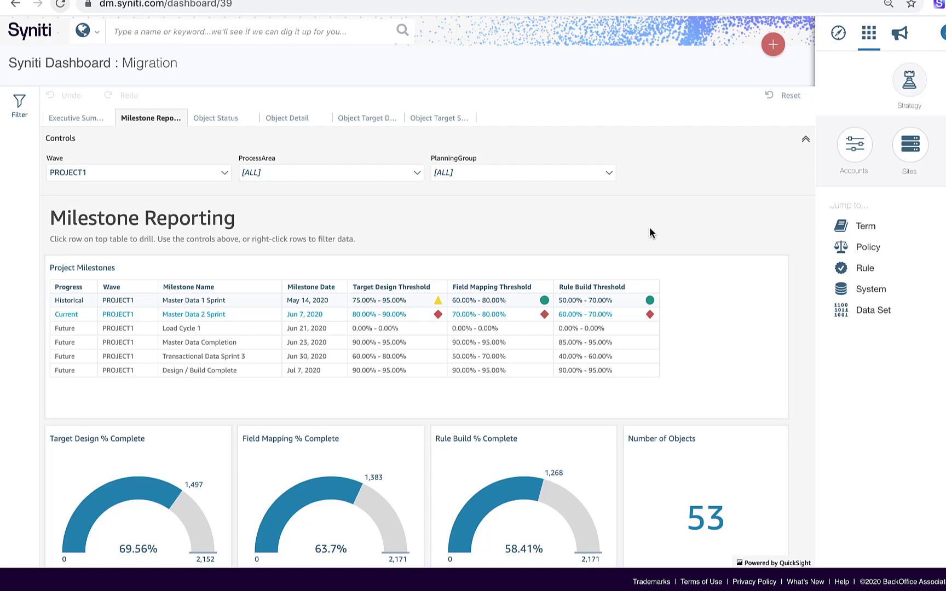
scroll(down, 3)
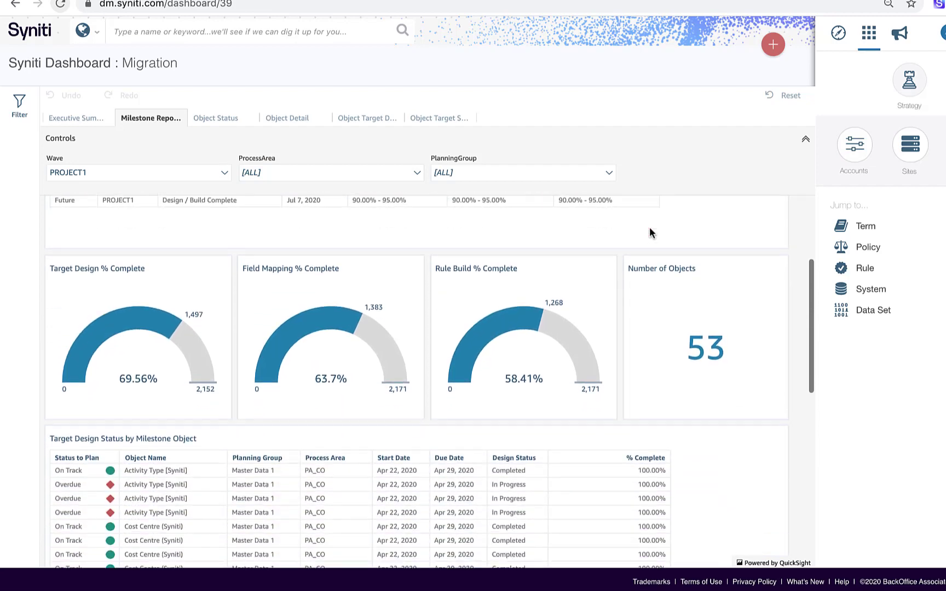
scroll(down, 3)
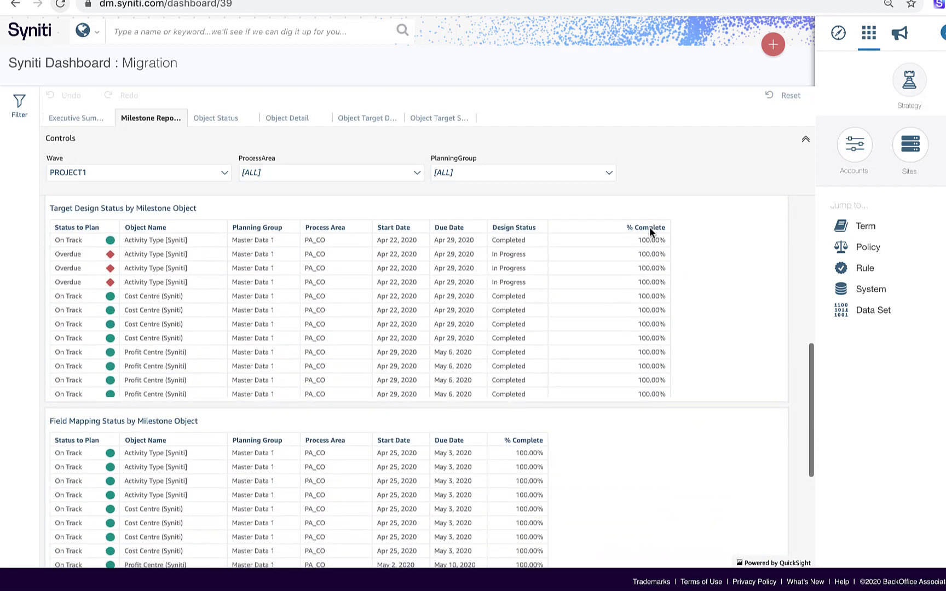
scroll(down, 3)
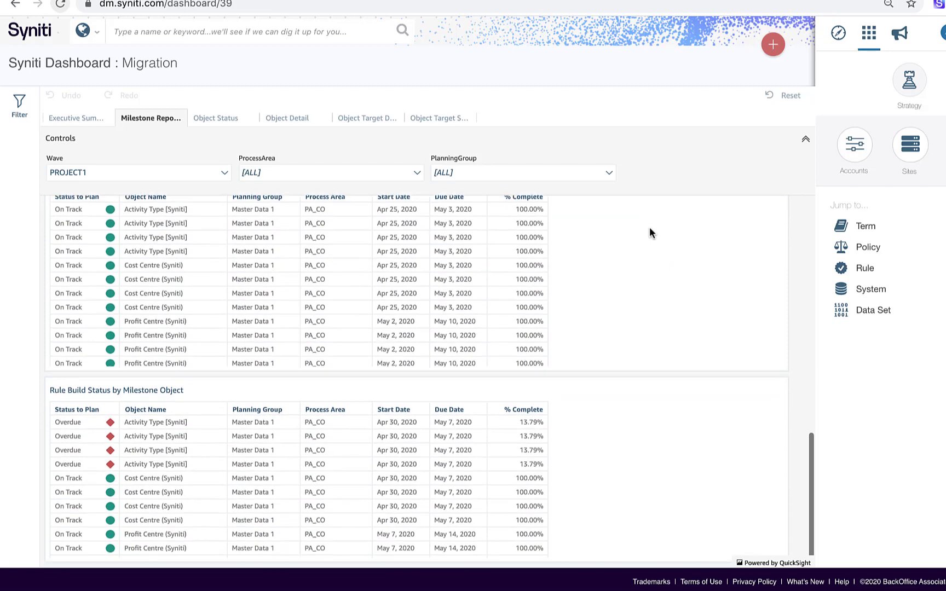
click(215, 117)
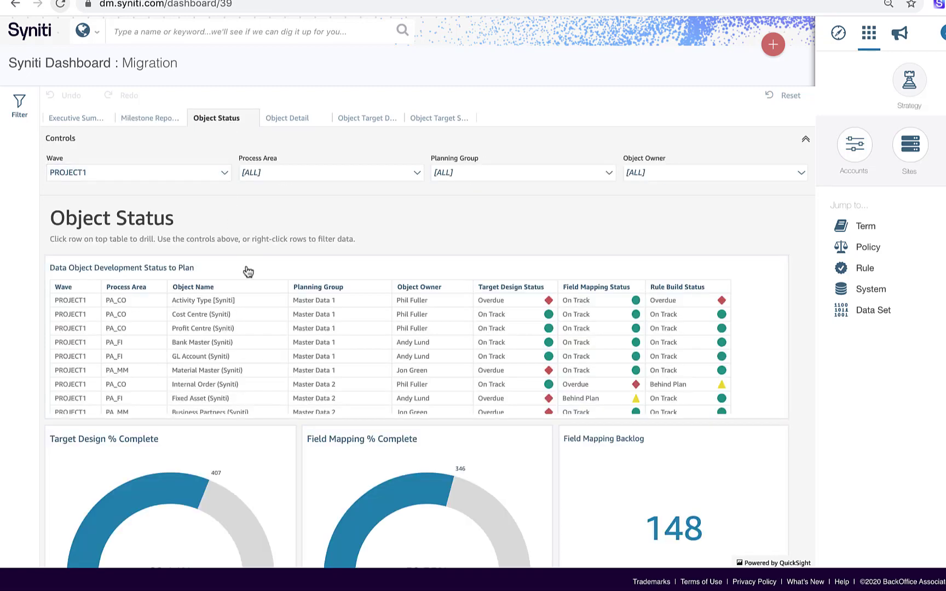
Review the Object Status list and move to the Object Detail sheet for PROJECT1.
scroll(down, 3)
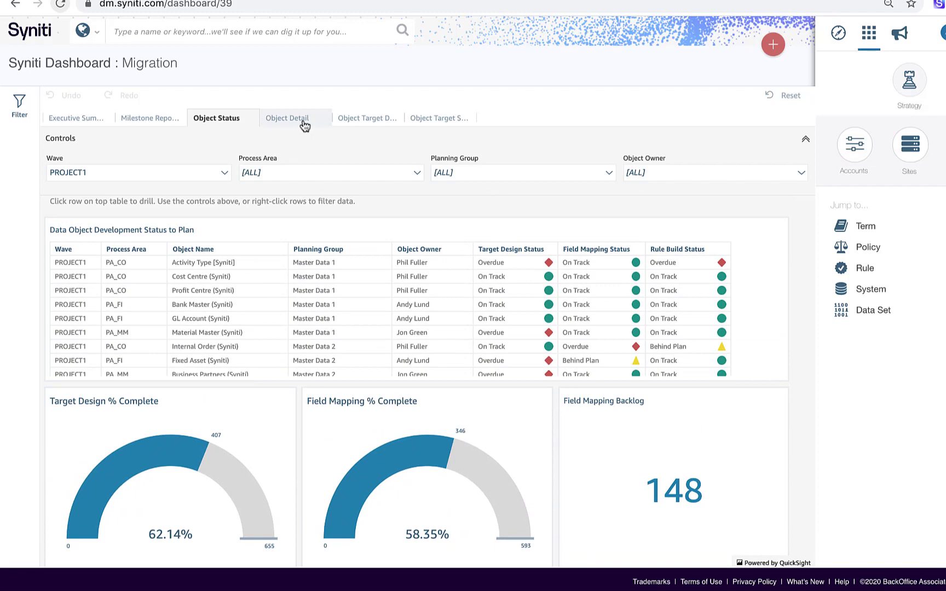
click(288, 117)
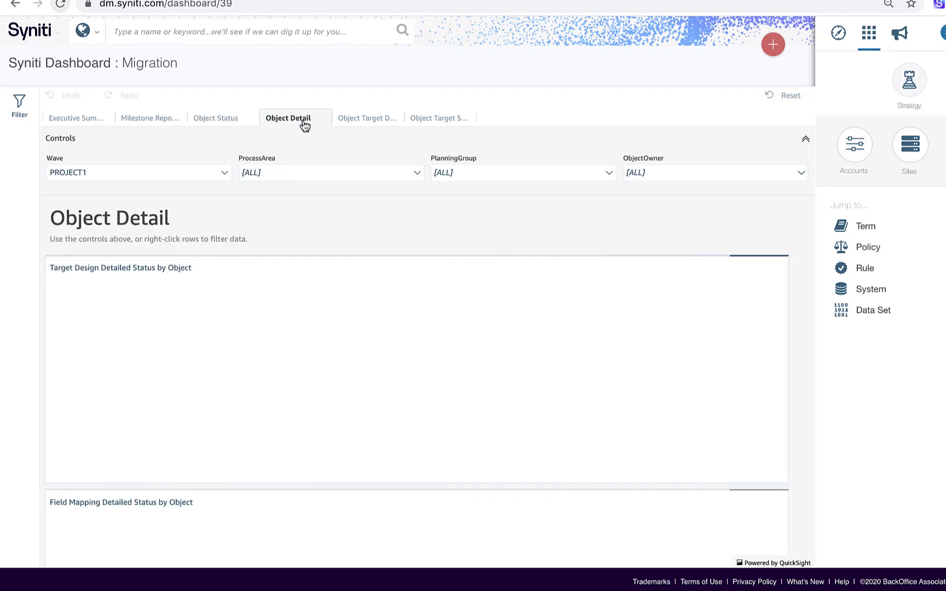
Review the Object Detail tables and move to the Object Target Detail sheet.
click(287, 117)
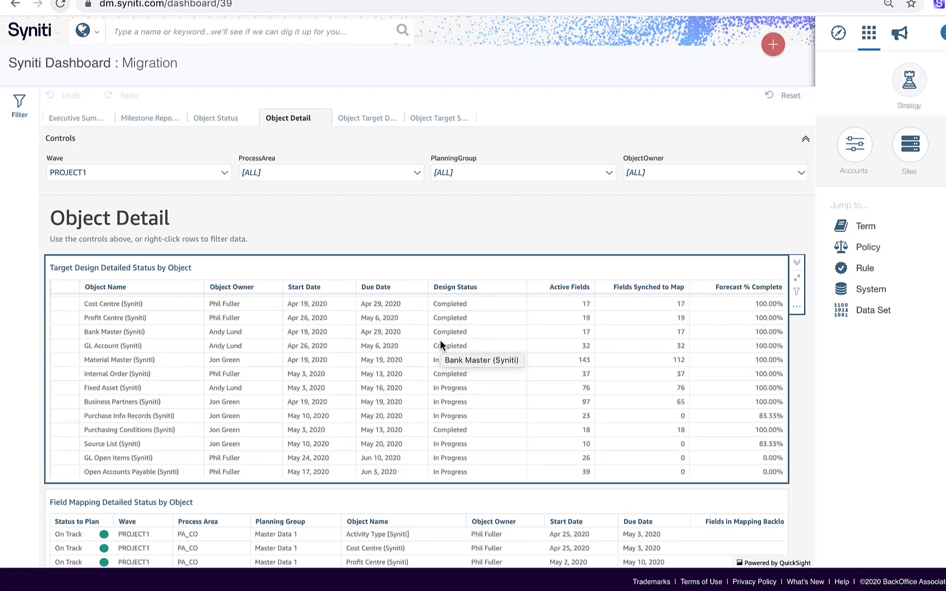
scroll(down, 3)
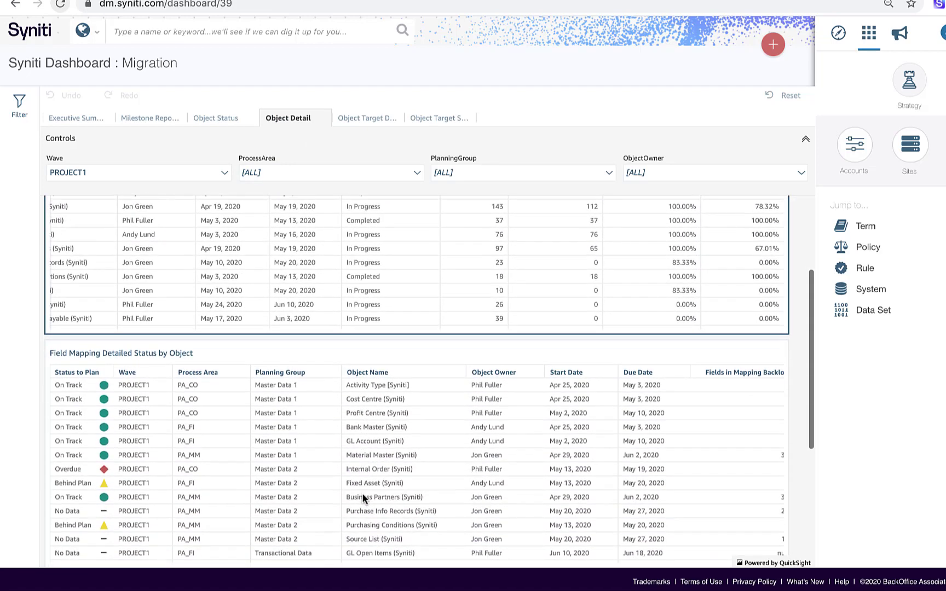
scroll(down, 3)
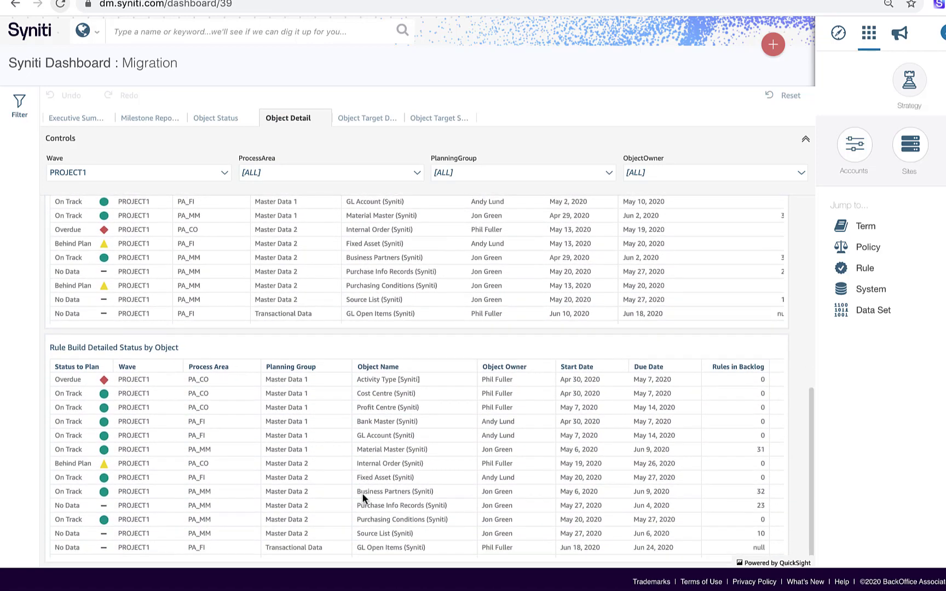
click(367, 117)
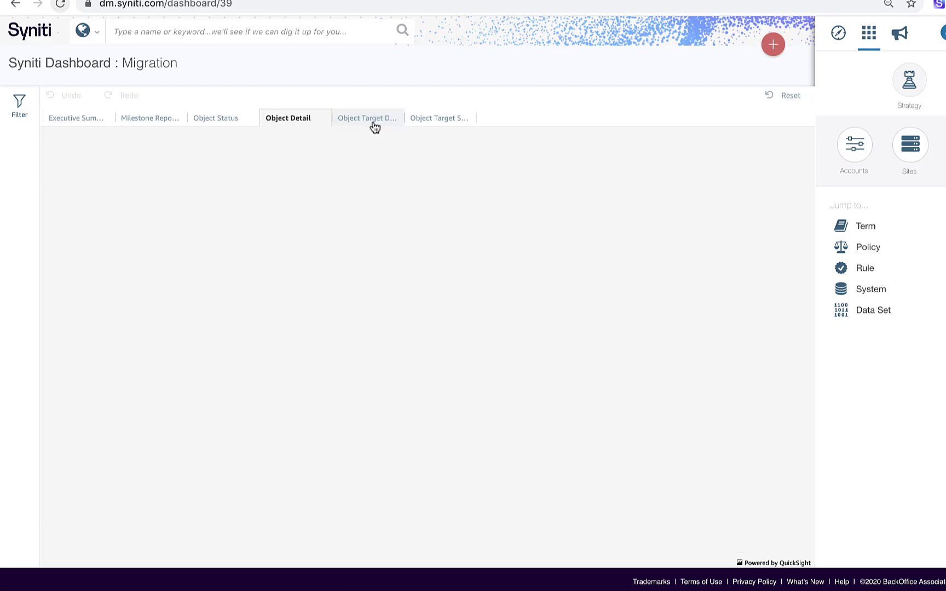
View Object Target Source Detail for PROJECT1, including each target table's source name in Field Mapping.
click(366, 117)
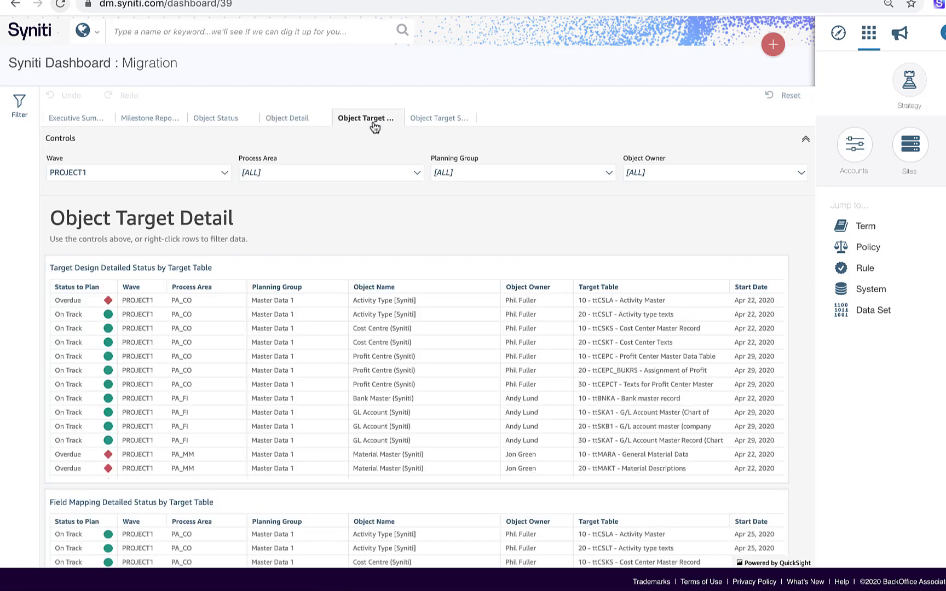
mouse_move(631, 273)
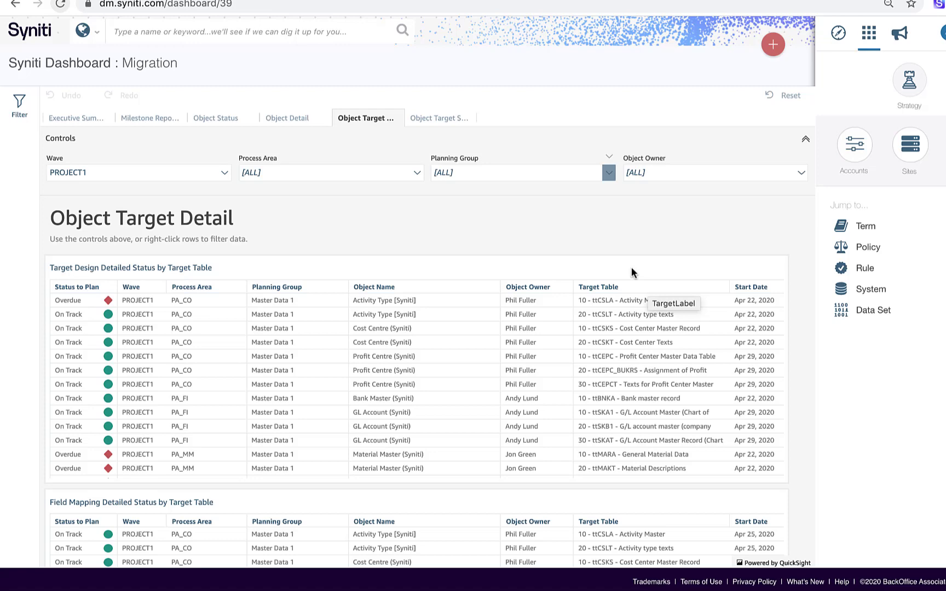
click(440, 117)
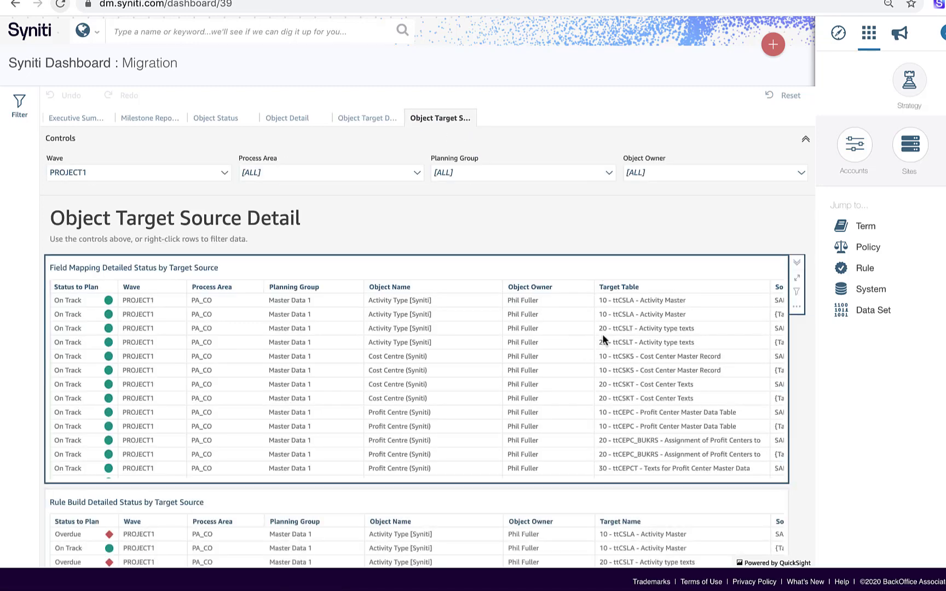
scroll(right, 3)
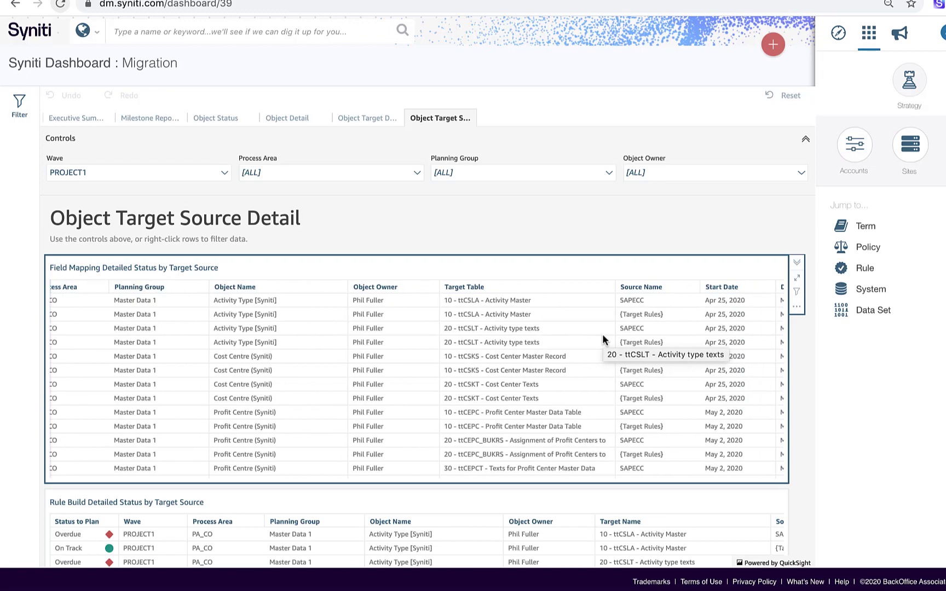
scroll(right, 3)
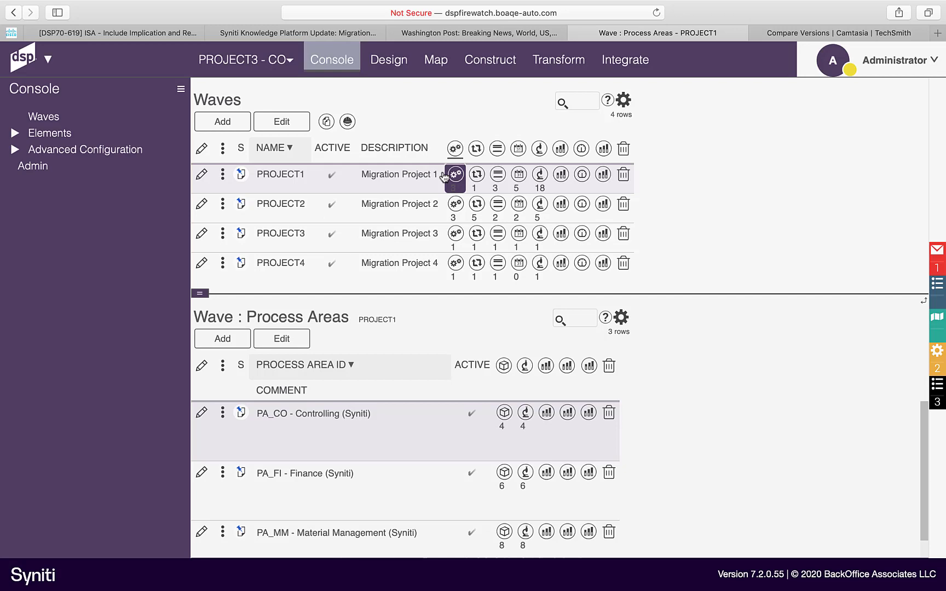
mouse_move(497, 174)
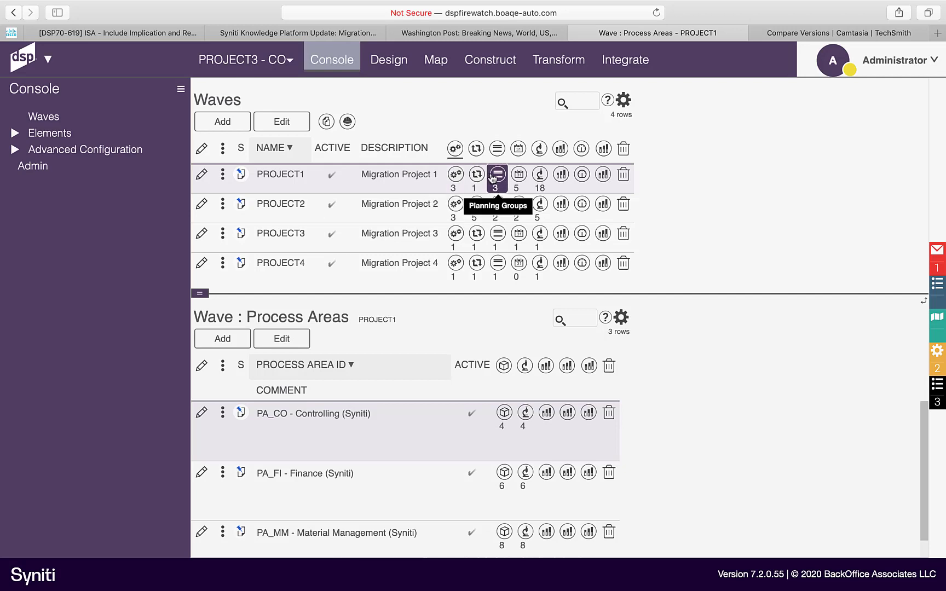
Show PROJECT1's three planning groups, then its Mock 1 load cycle with planned and actual dates.
click(497, 174)
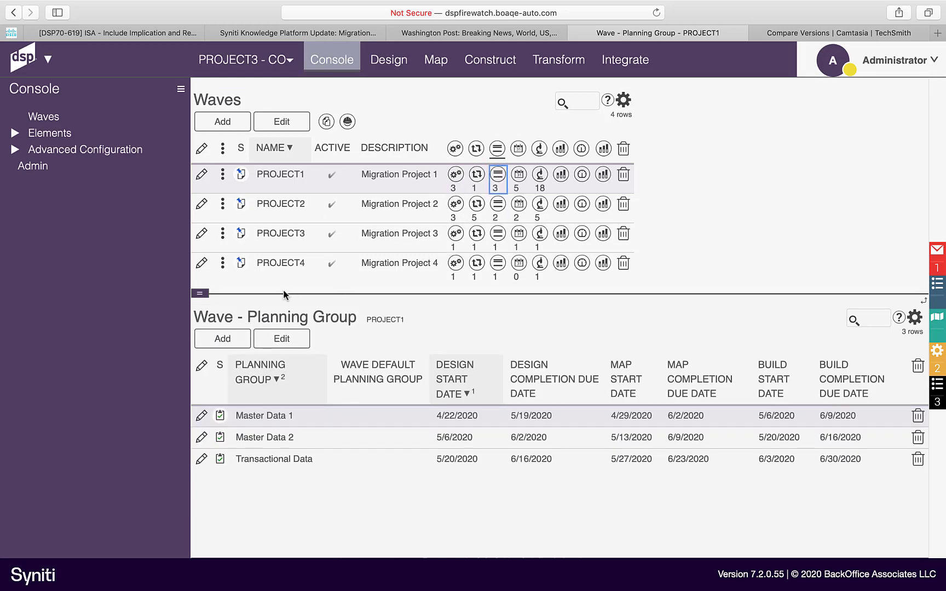
mouse_move(308, 412)
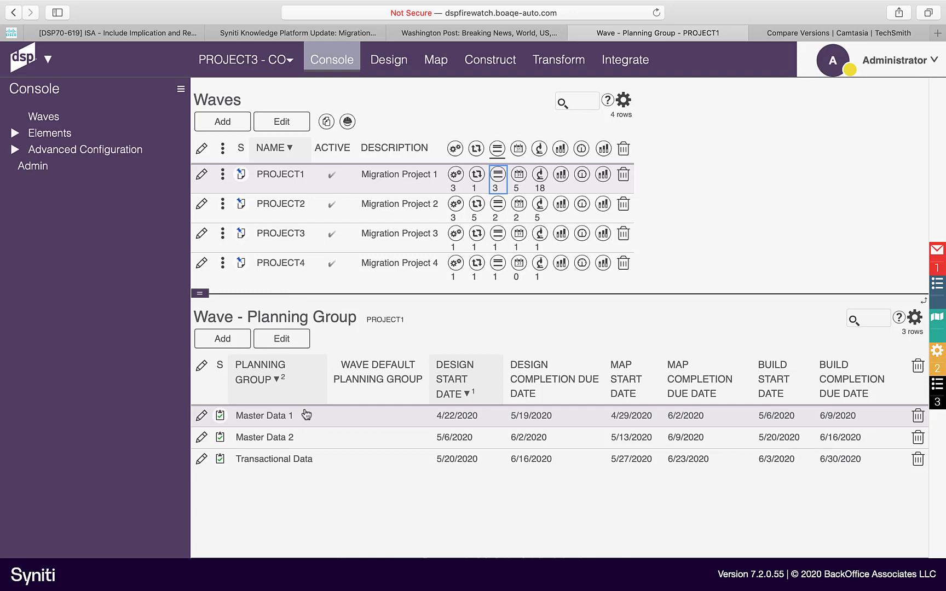
mouse_move(309, 417)
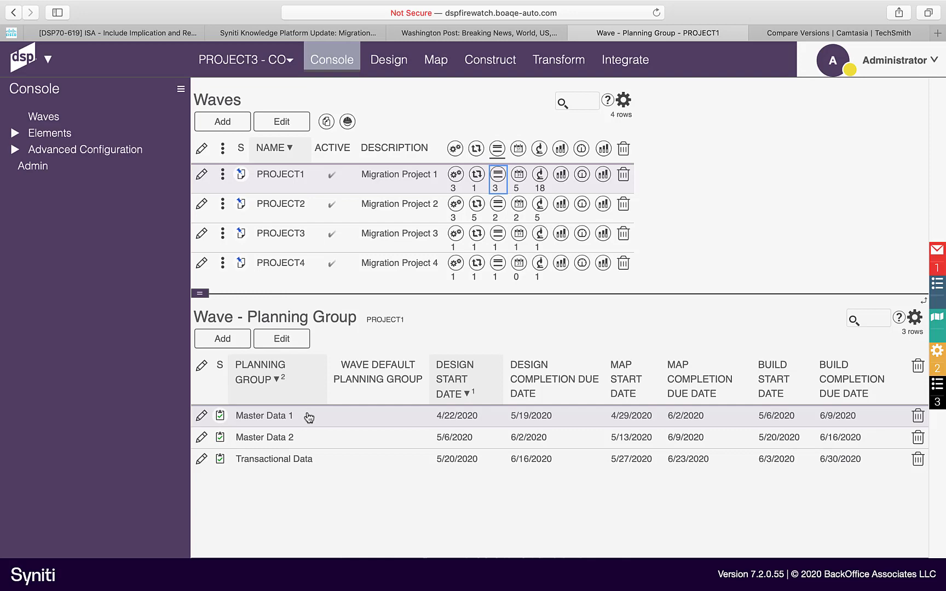
click(538, 174)
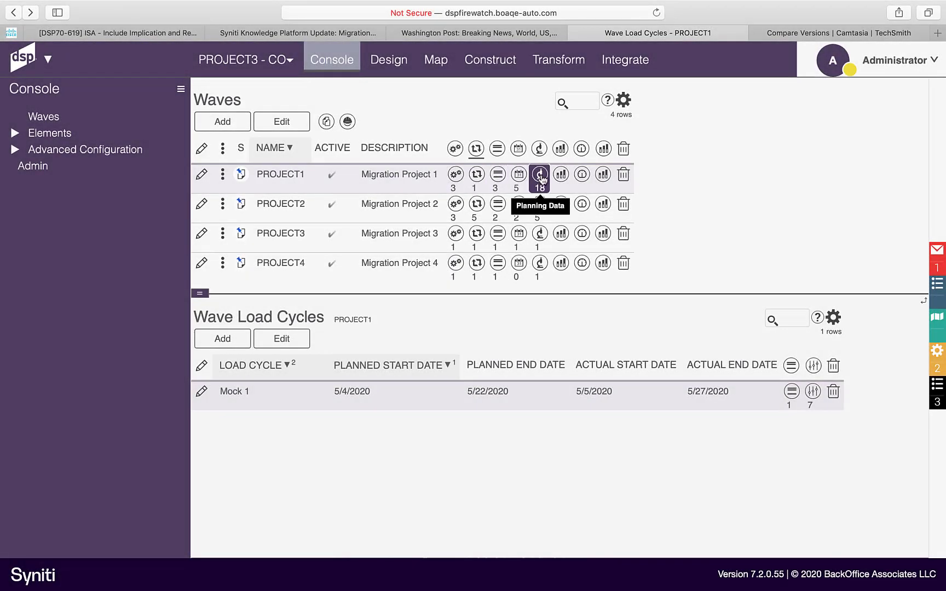
Show PROJECT1's 18 object planning rows and download an Excel template including existing data.
click(539, 174)
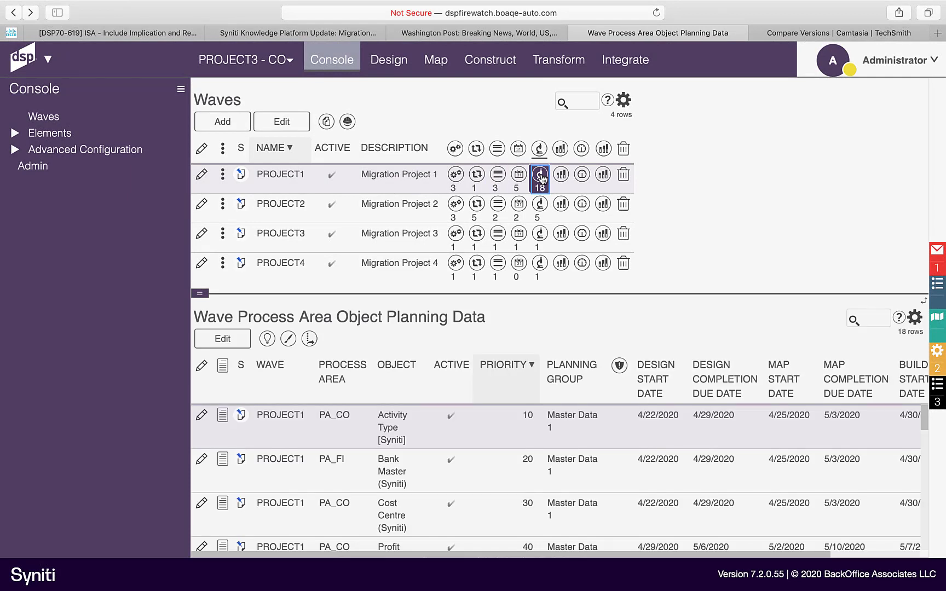
scroll(down, 3)
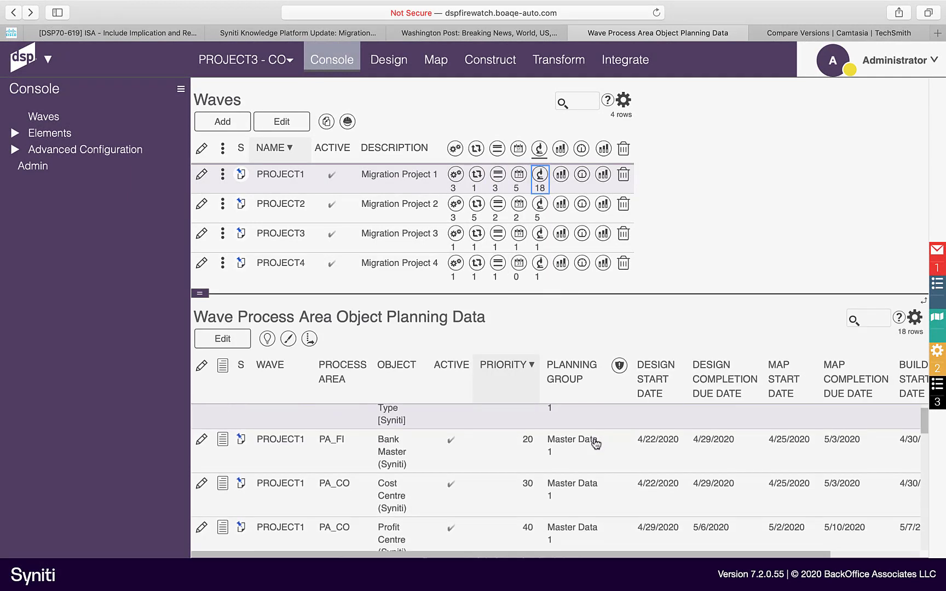
scroll(up, 3)
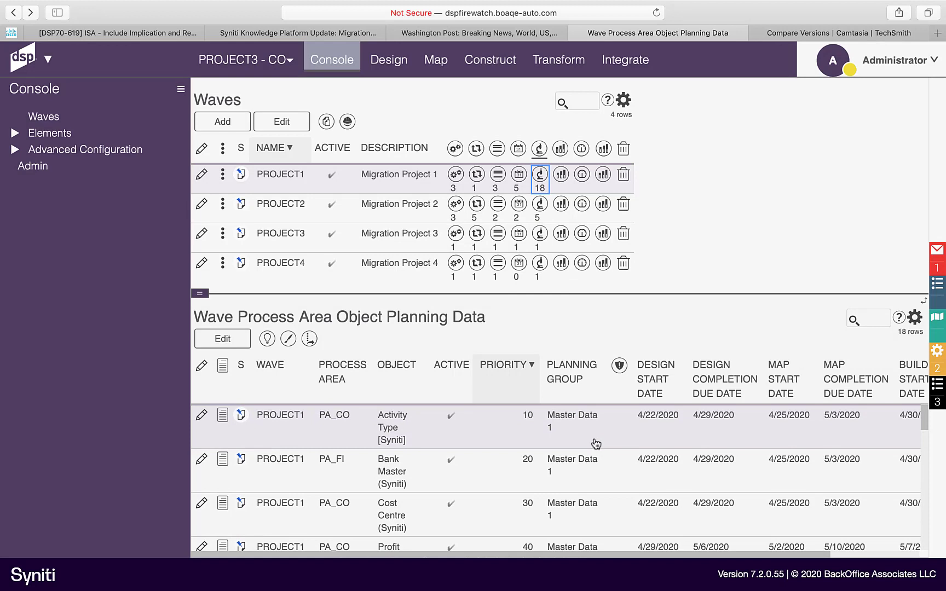
mouse_move(288, 338)
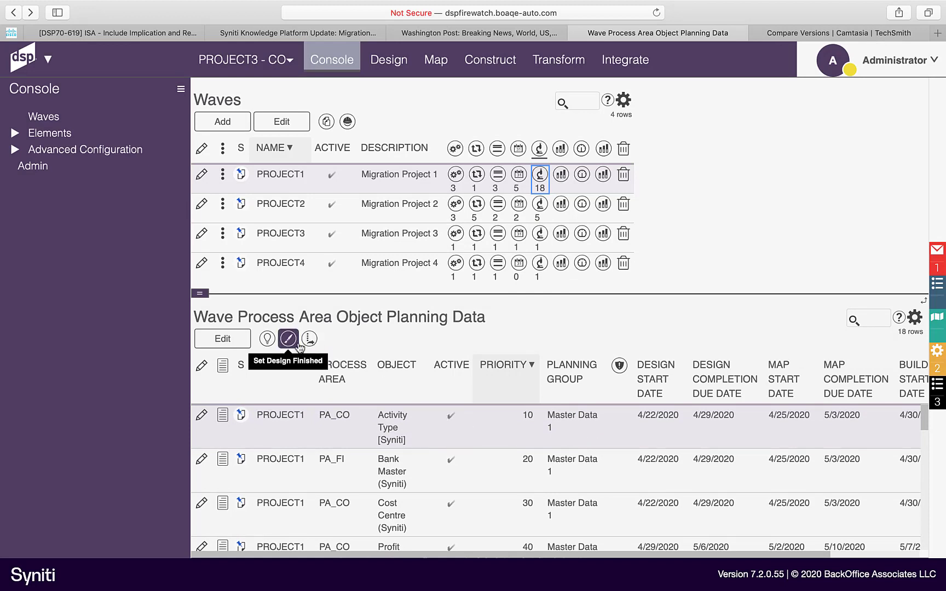
mouse_move(512, 427)
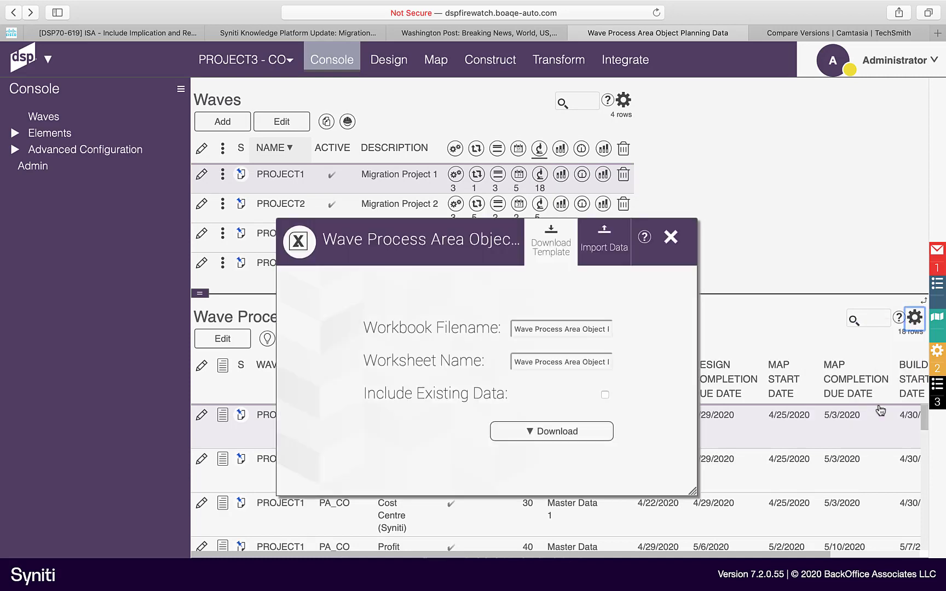
click(604, 395)
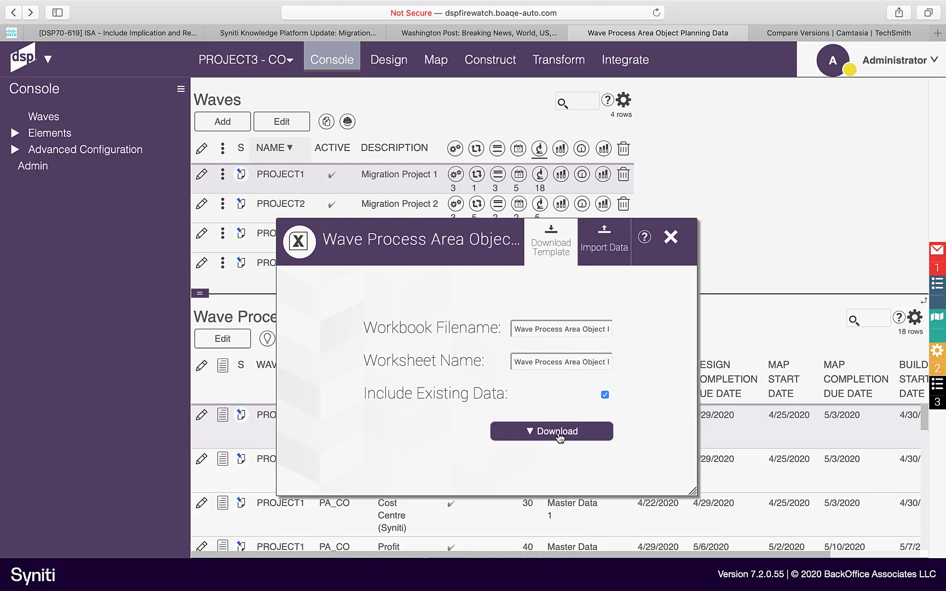
click(550, 431)
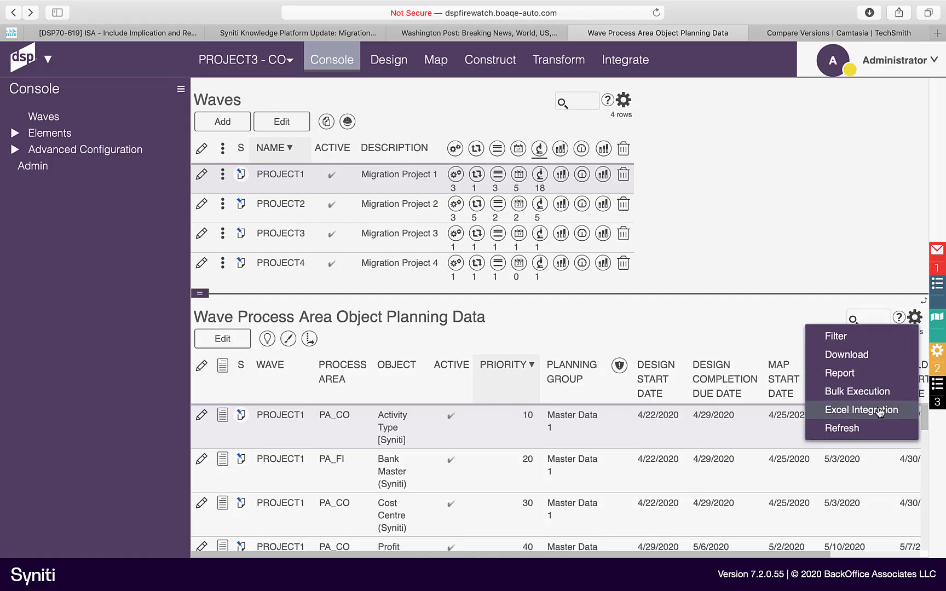
List PROJECT1's six milestones and view Master Data 1 Sprint's design, mapping and rules thresholds.
click(861, 409)
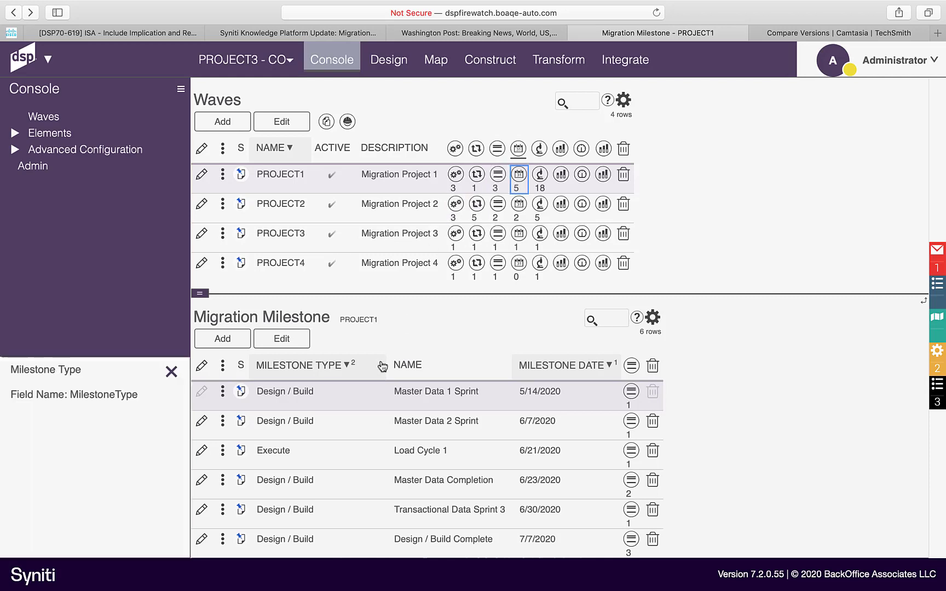
mouse_move(316, 429)
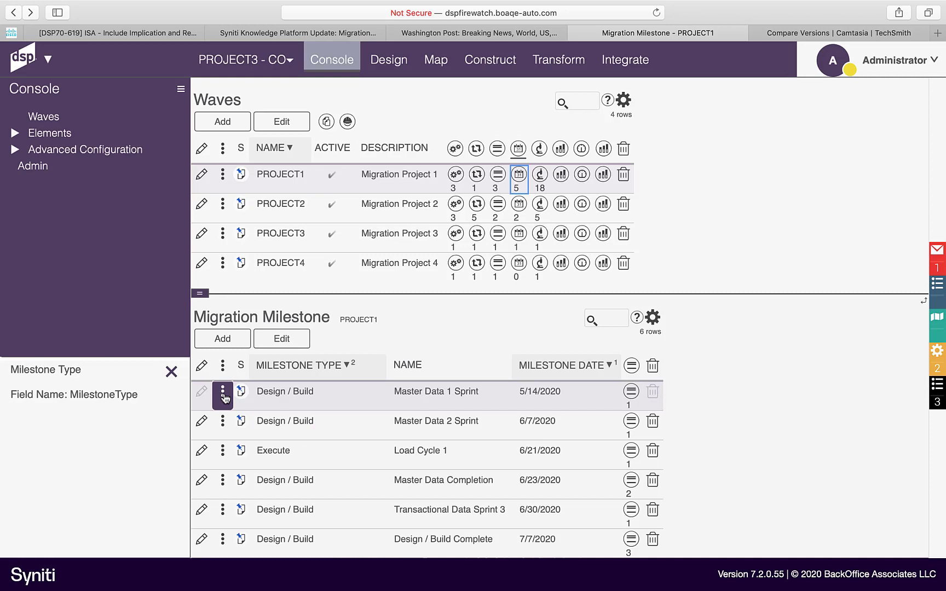
click(630, 390)
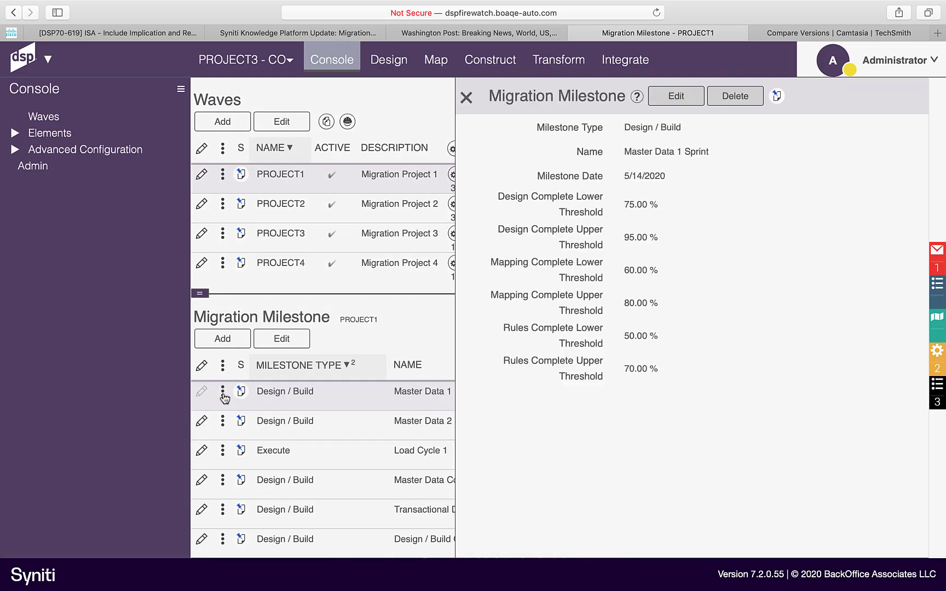
mouse_move(551, 411)
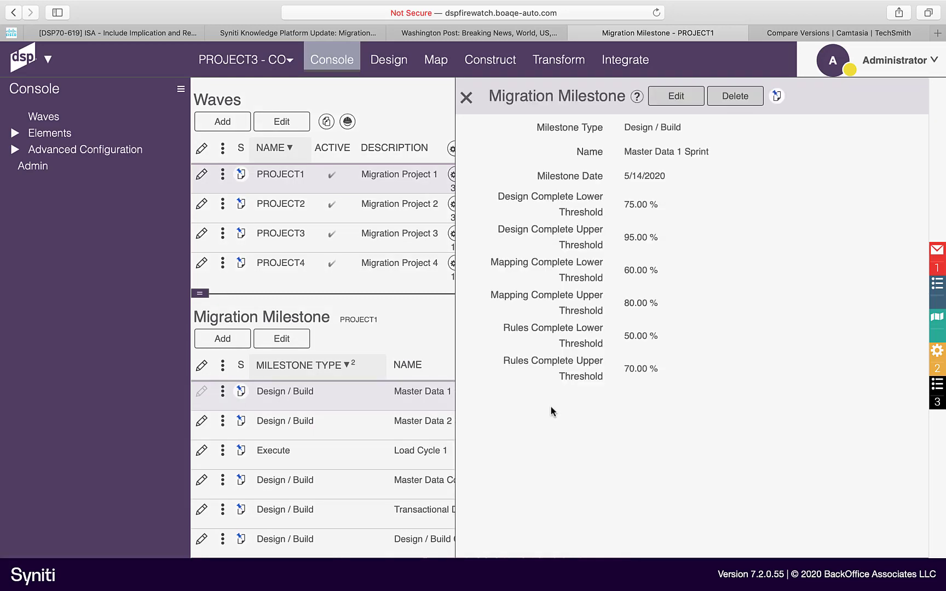
click(465, 96)
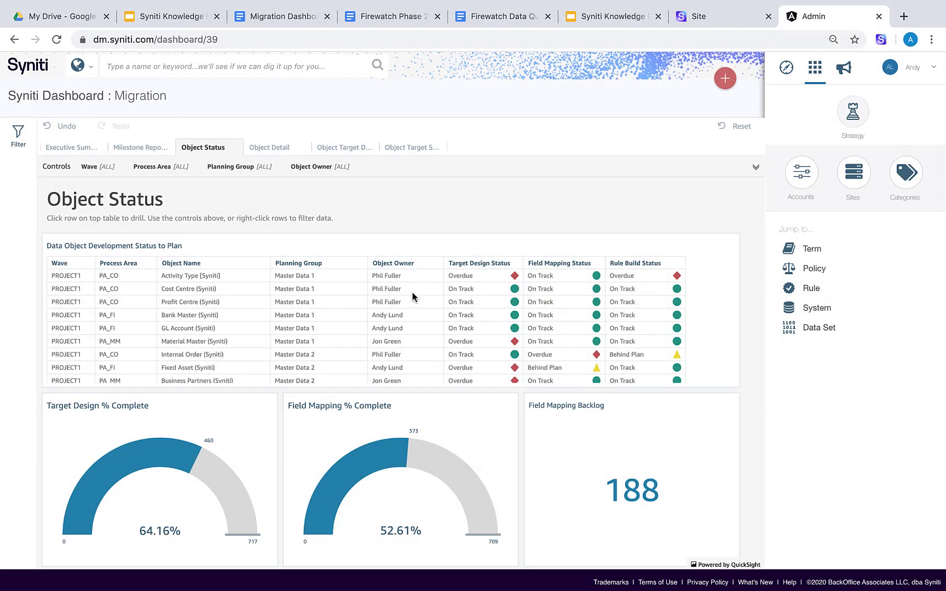
mouse_move(498, 282)
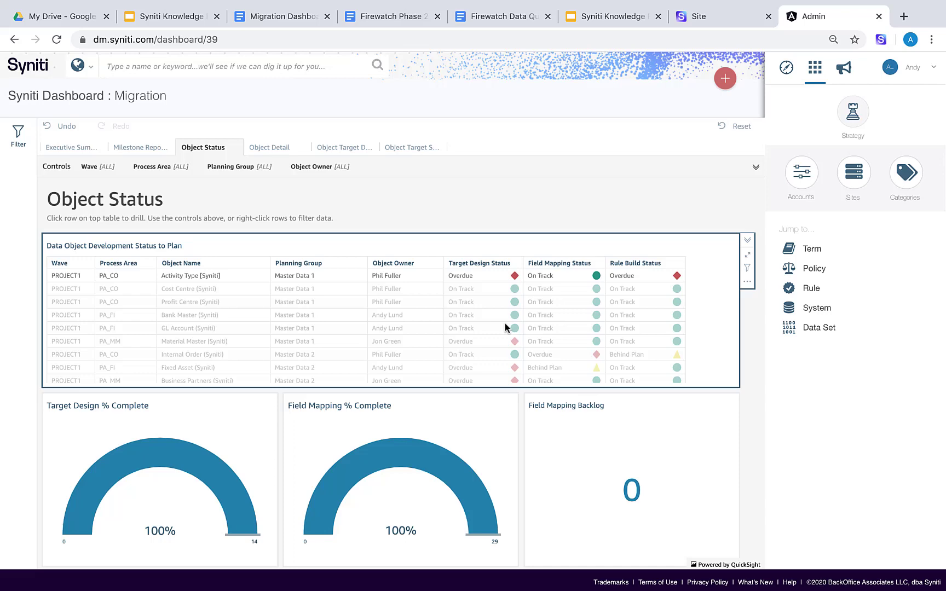
Review the Activity Type [Syniti] gauges showing 100% completion and zero backlog.
scroll(down, 3)
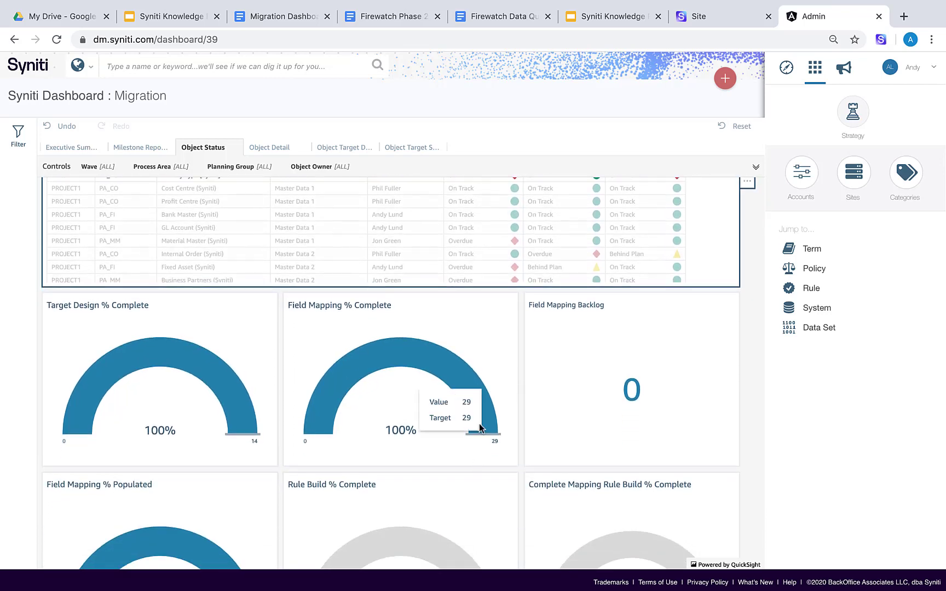
scroll(up, 3)
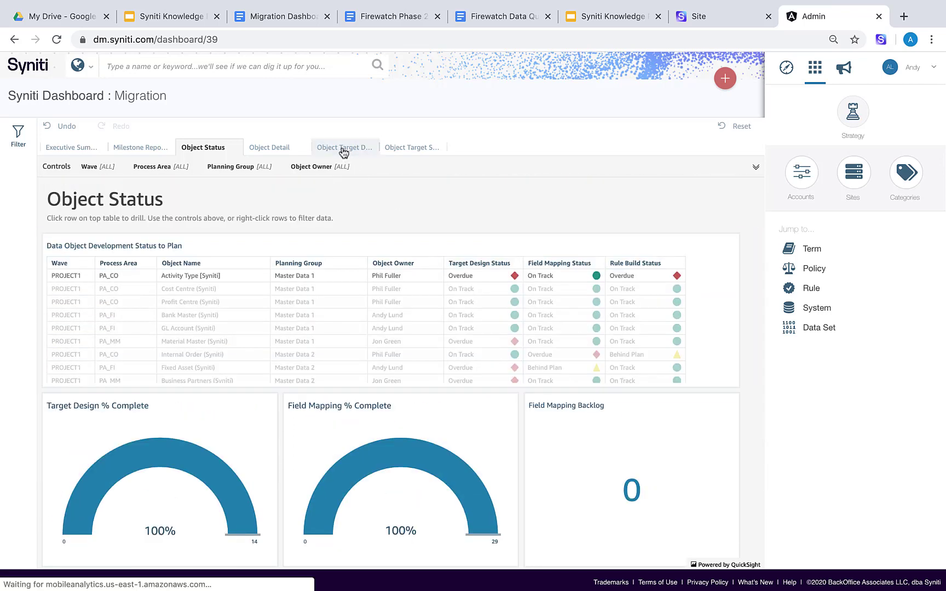
Focus Object Target Detail on Activity Type [Syniti], showing its two target tables' design status.
click(344, 147)
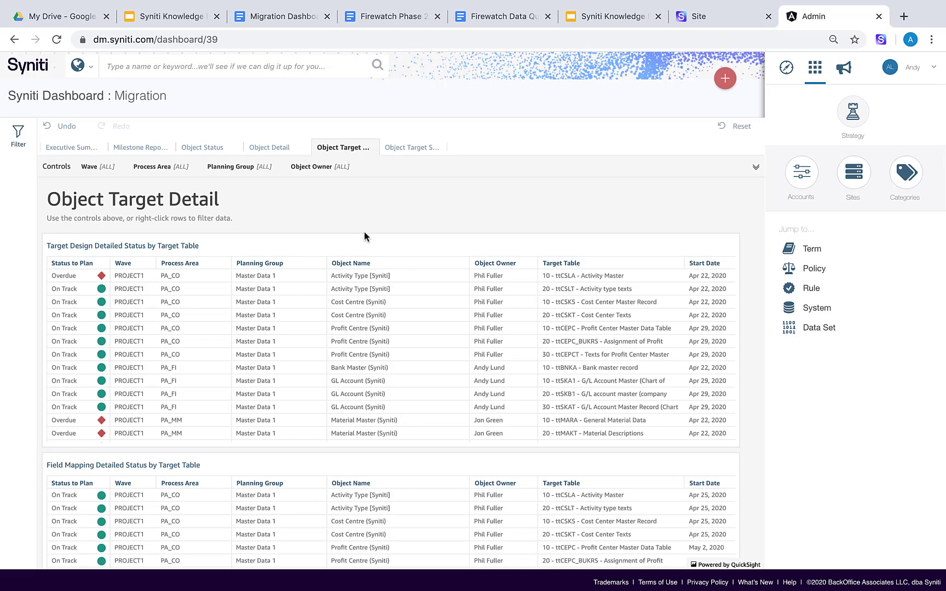
right_click(360, 276)
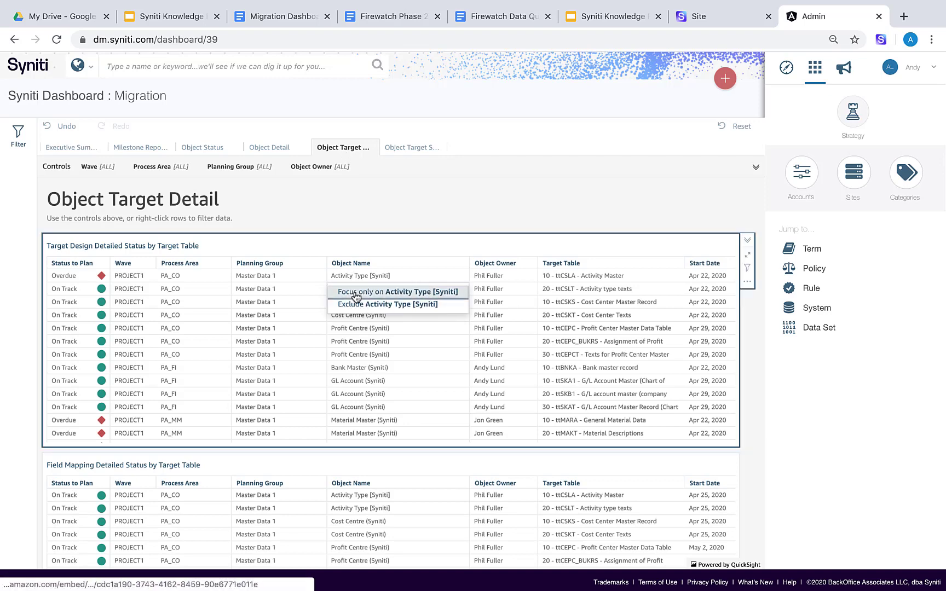
click(396, 291)
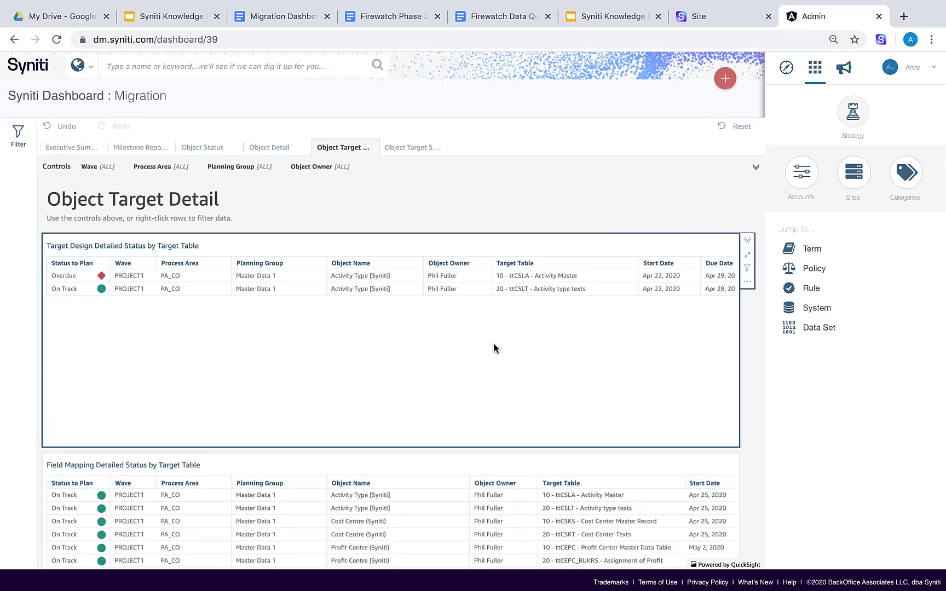
scroll(right, 3)
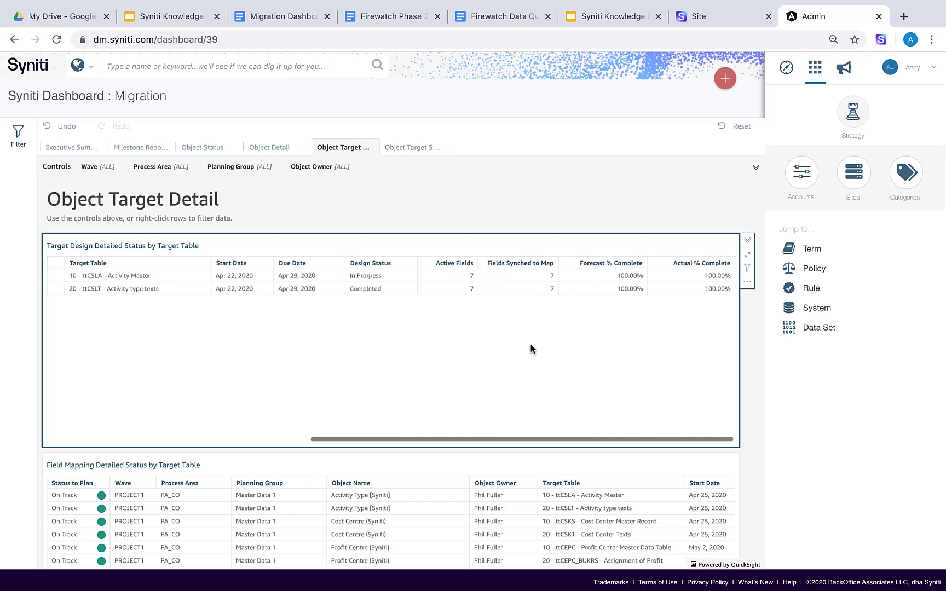
mouse_move(687, 302)
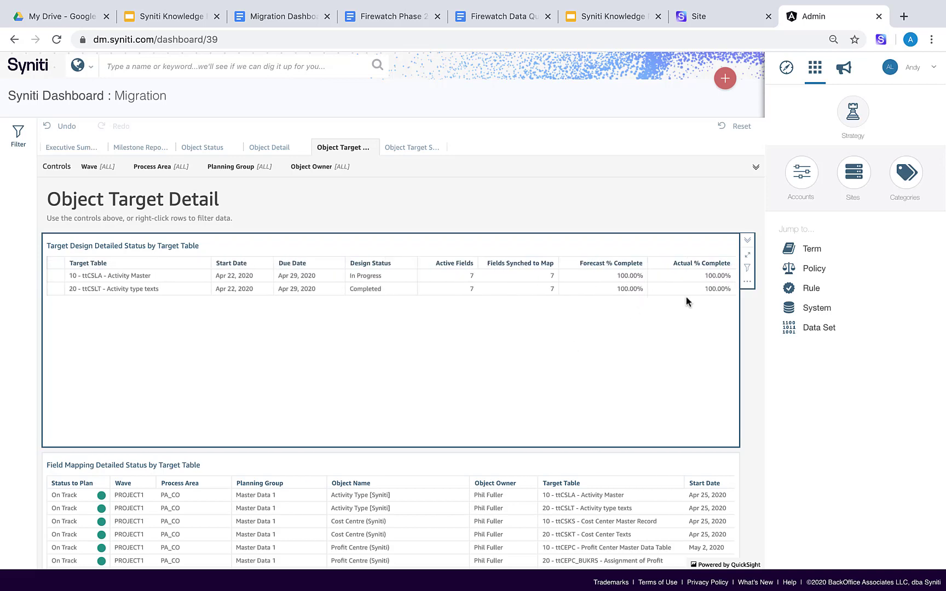
mouse_move(356, 270)
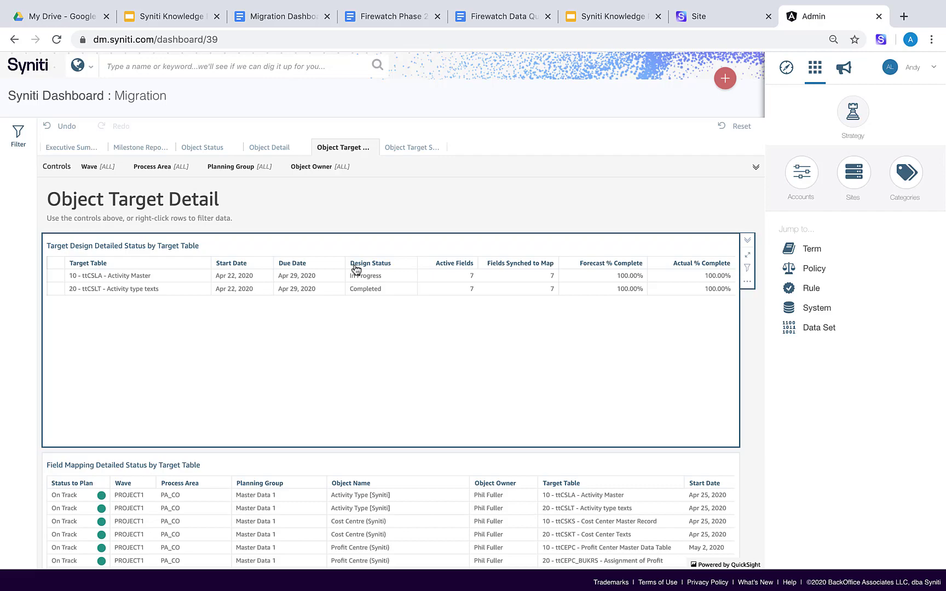
mouse_move(388, 277)
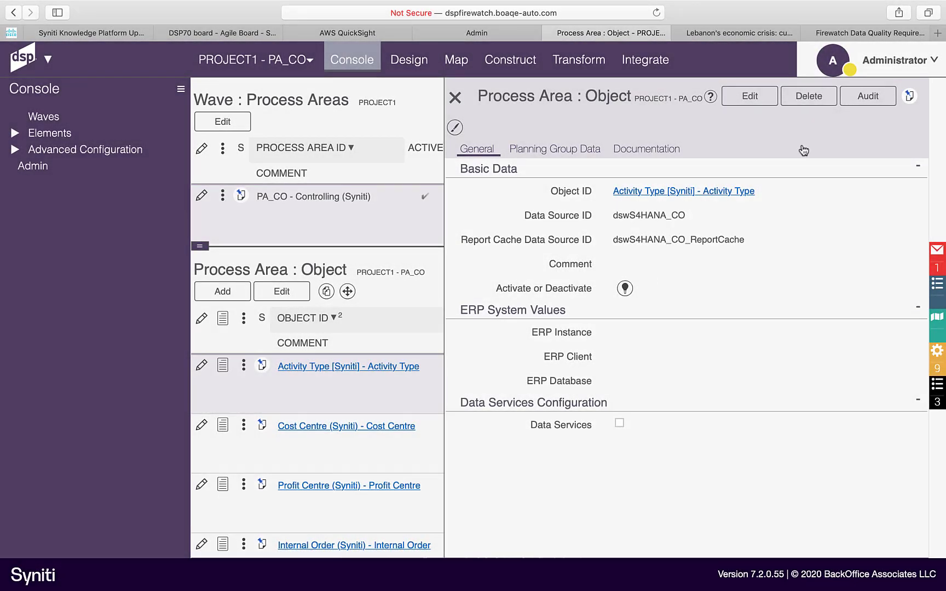
mouse_move(454, 126)
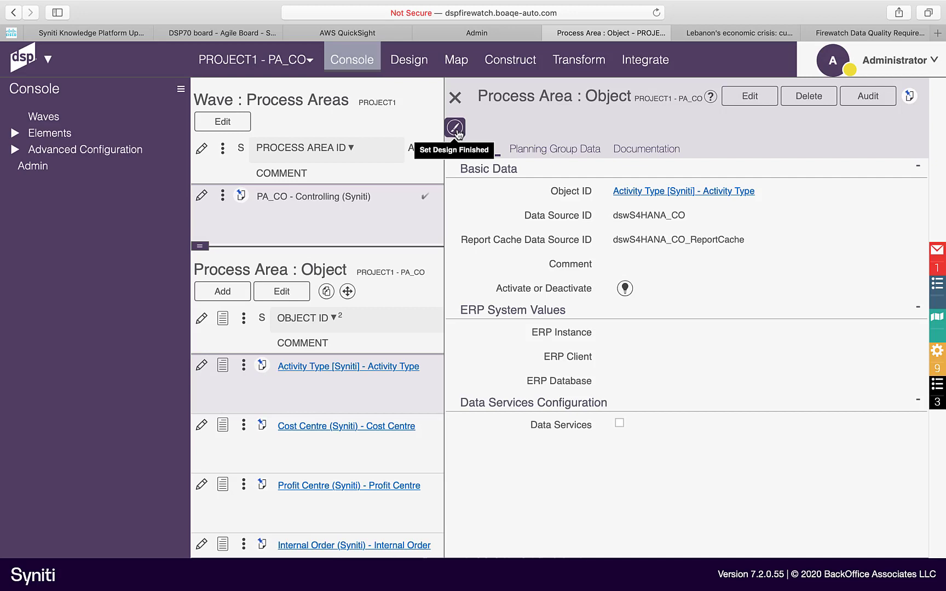
Advance Activity Type [Syniti]'s targets to Design Finished and confirm, returning to the Object Status sheet.
click(454, 127)
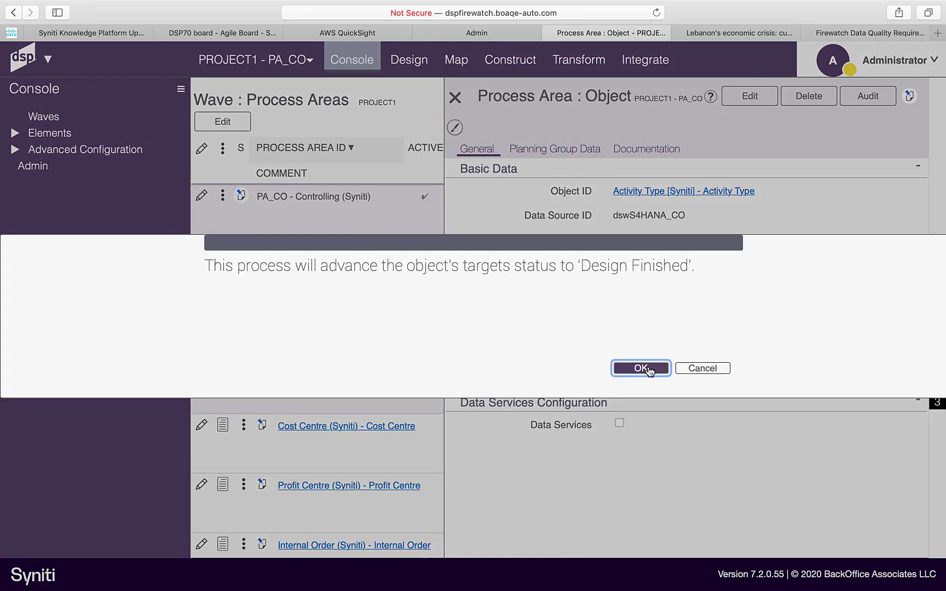
click(640, 368)
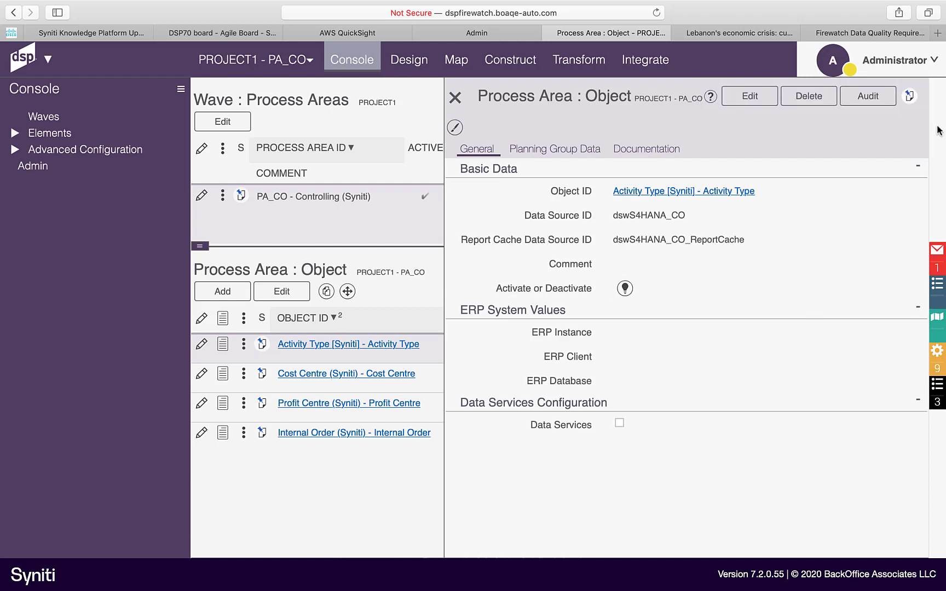
click(408, 59)
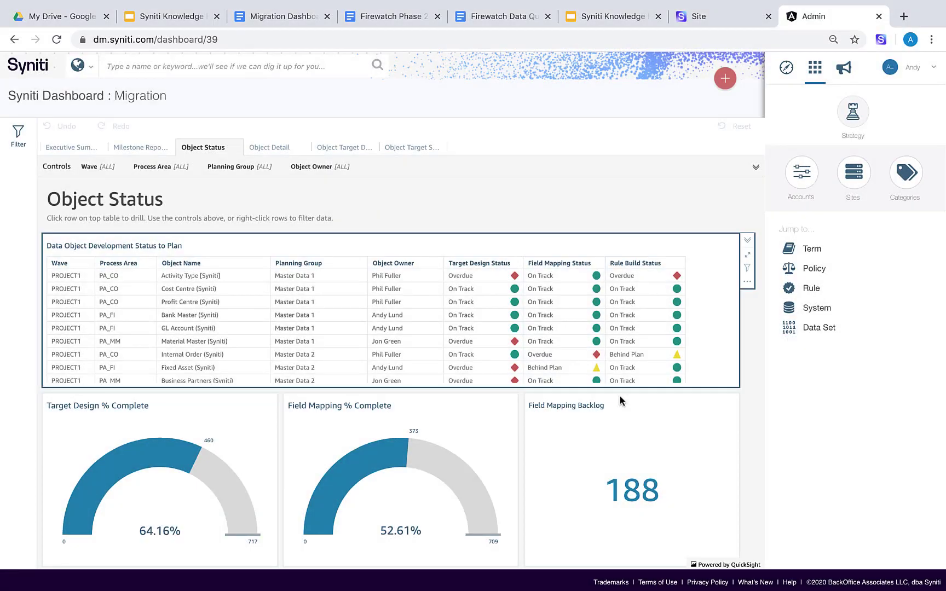
mouse_move(352, 373)
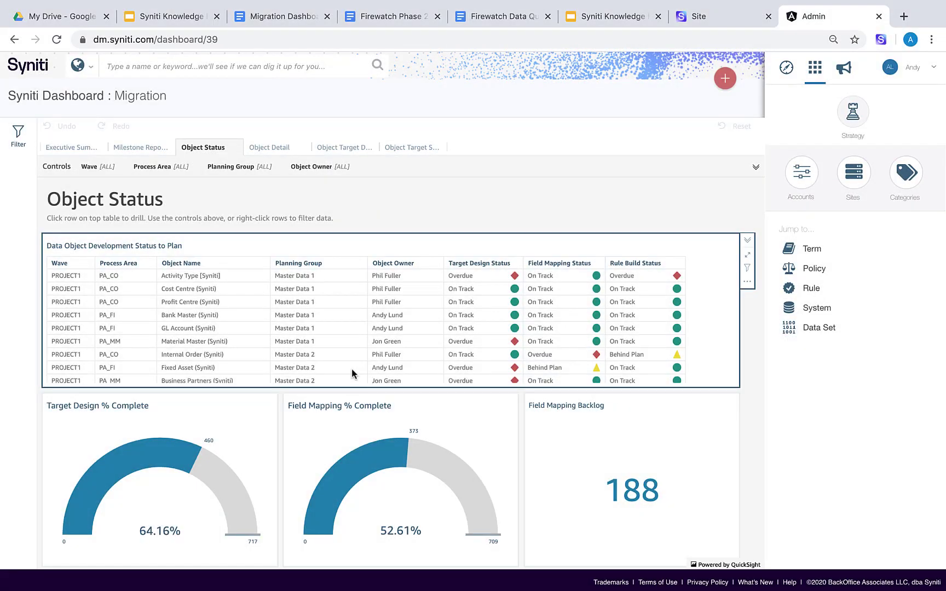
Drill the Object Status gauges into Fixed Asset (Syniti), showing 100% target design and zero backlog.
click(187, 368)
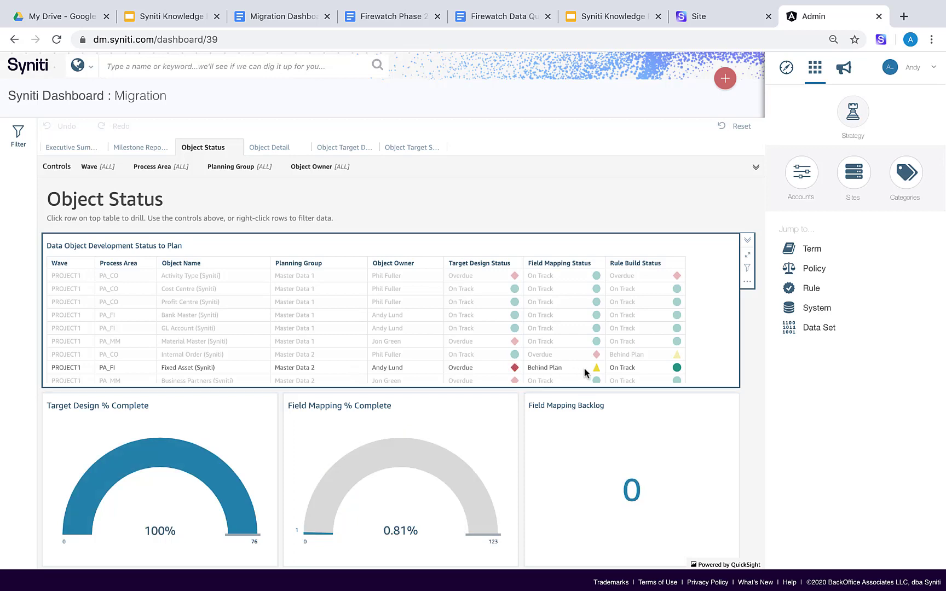
scroll(down, 3)
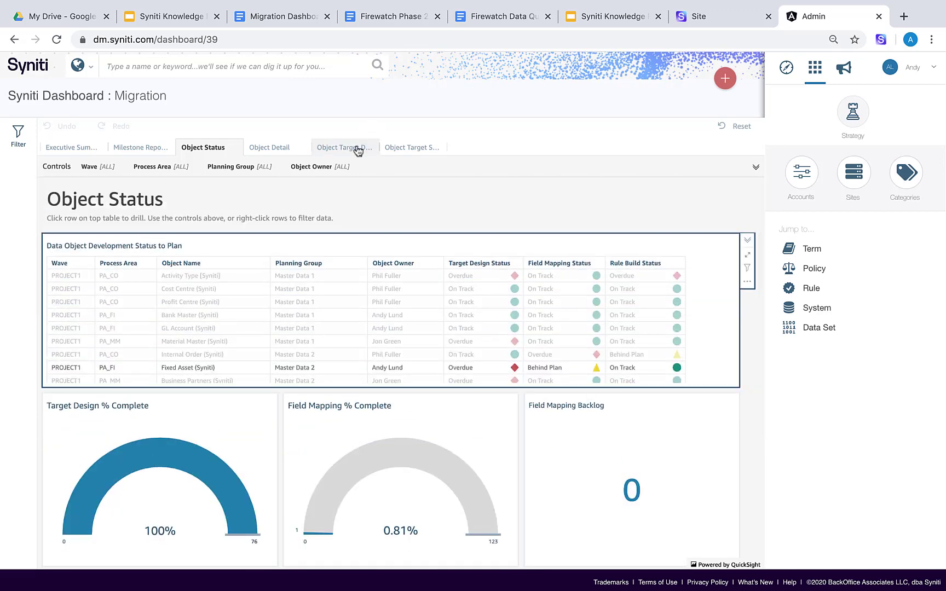
On Object Target Detail, focus the Field Mapping table on Fixed Asset (Syniti)'s five target tables and view completion columns.
click(344, 147)
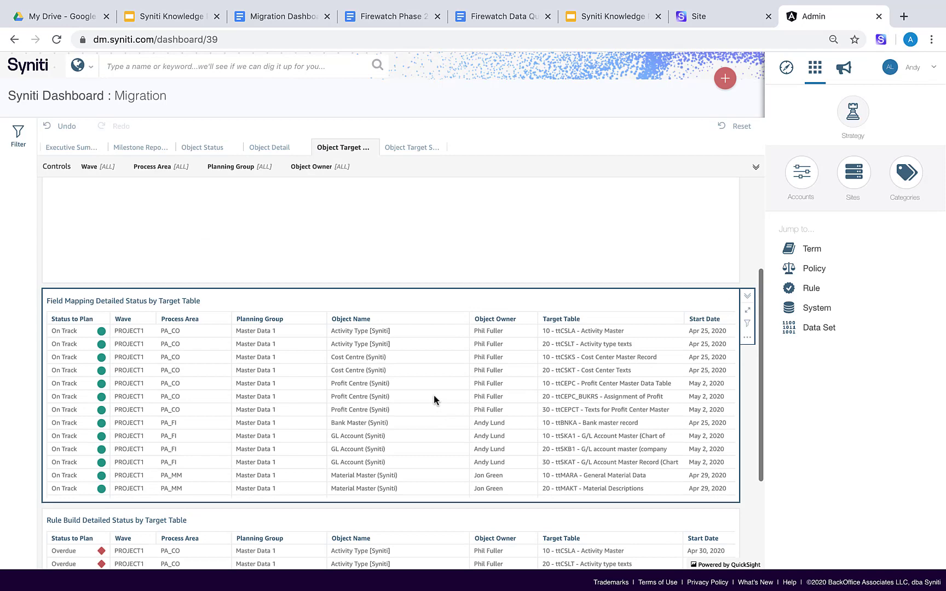
scroll(down, 3)
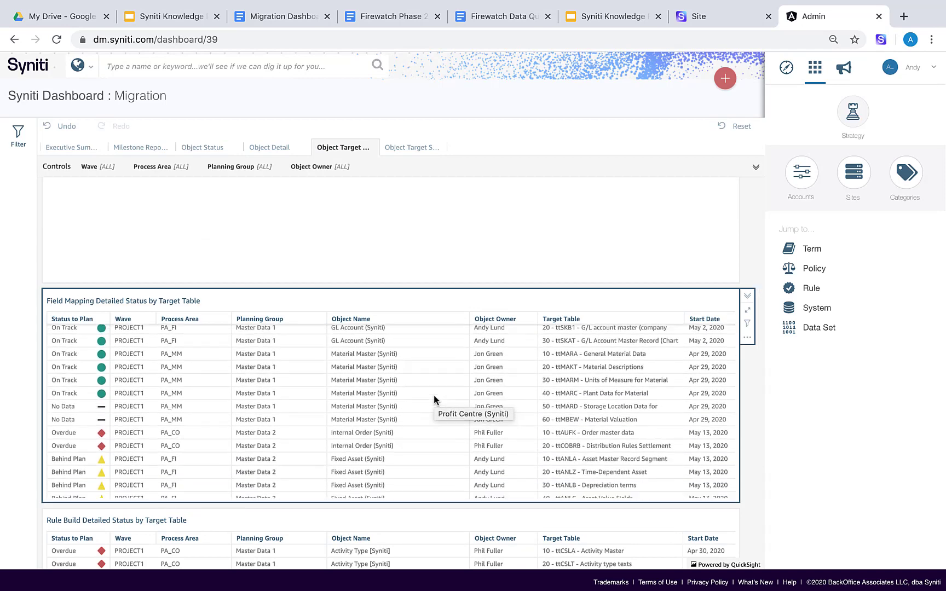
click(364, 442)
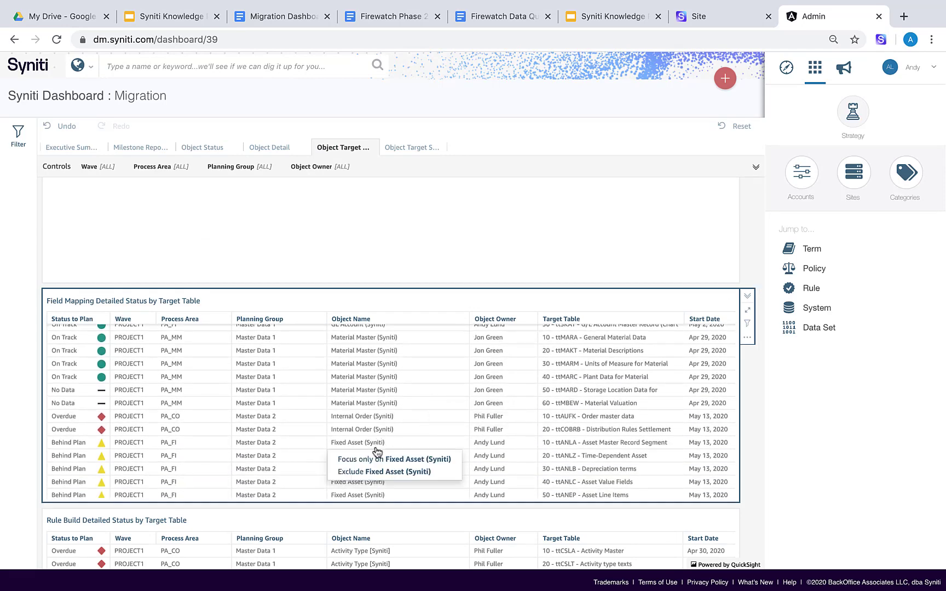
click(393, 459)
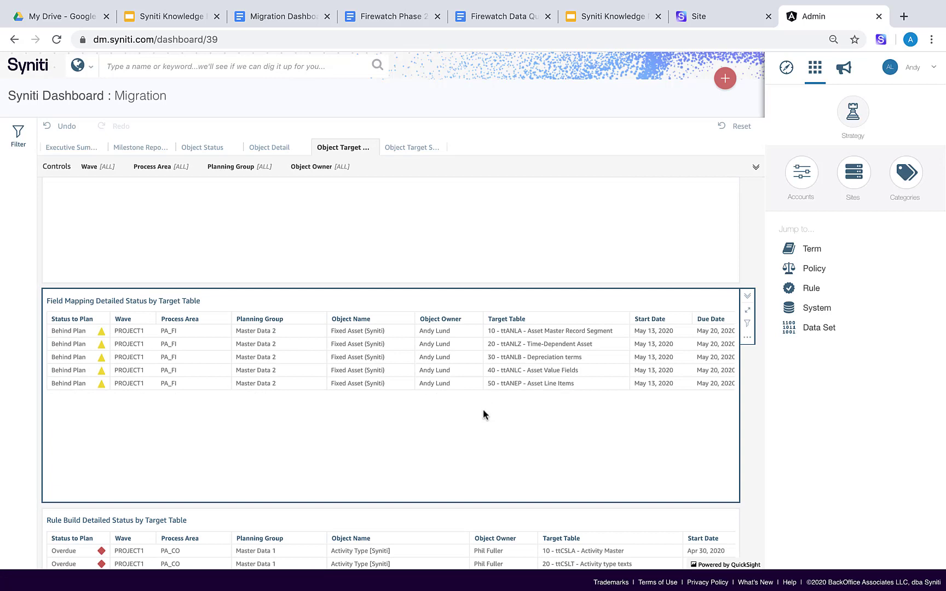
scroll(right, 3)
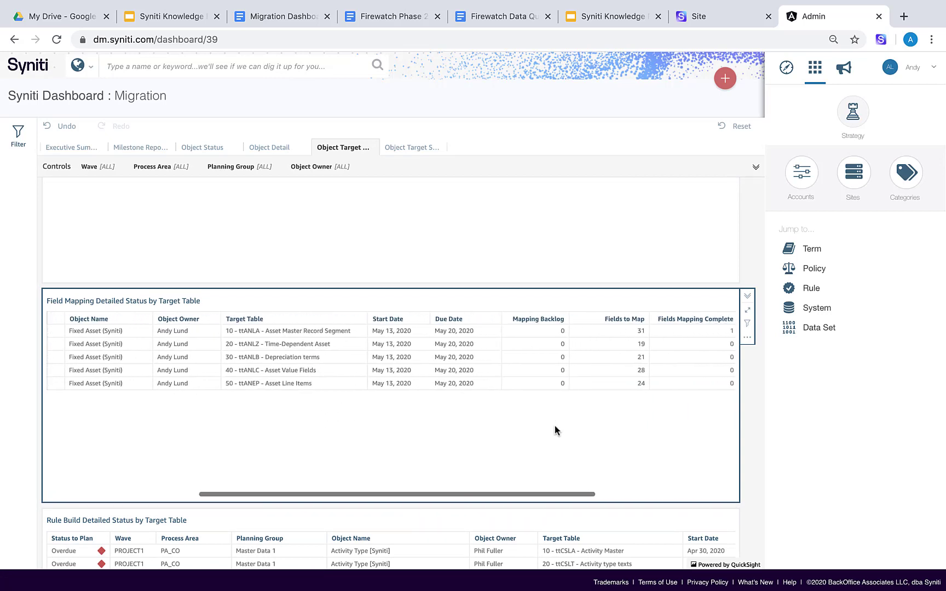
scroll(right, 3)
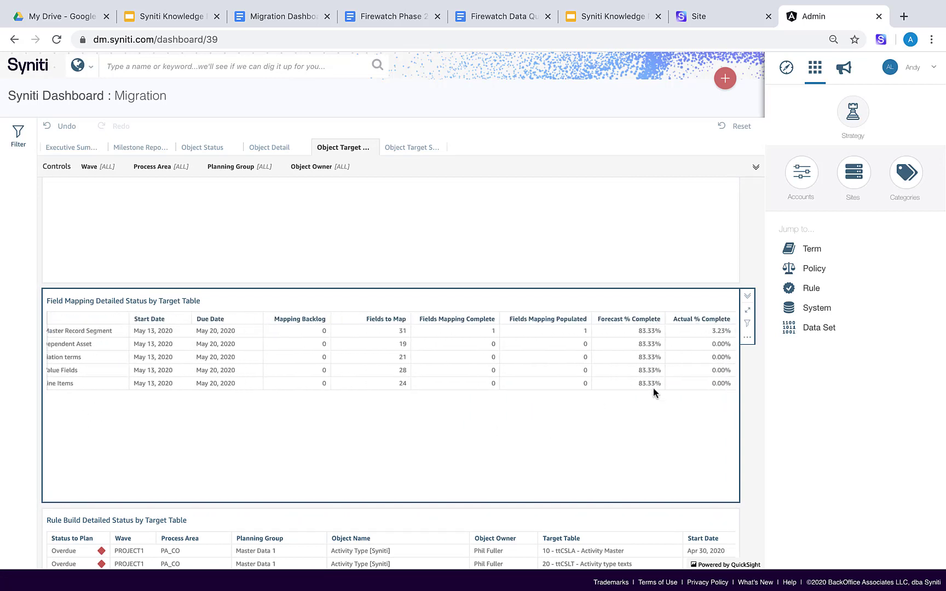
mouse_move(701, 391)
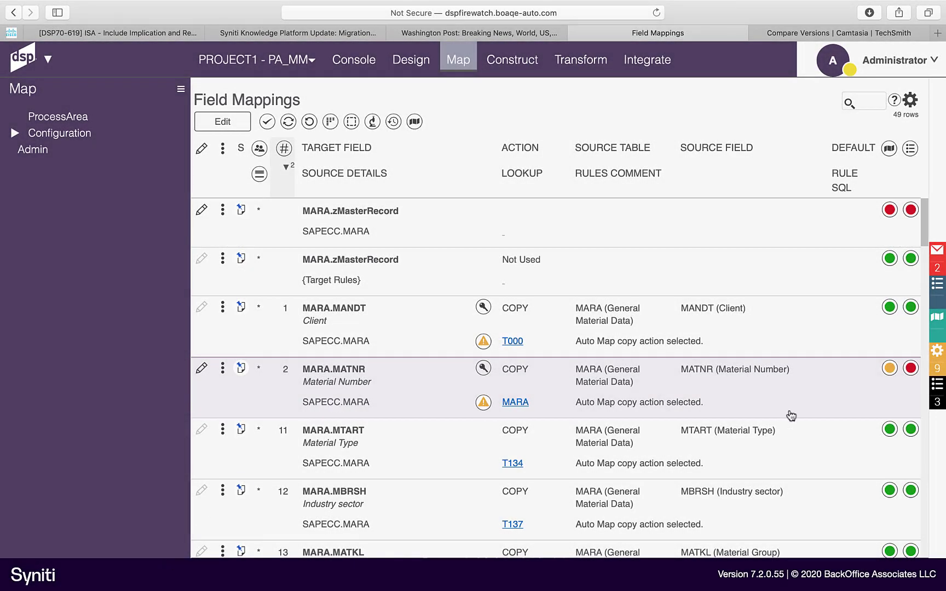
Reveal that the PA_MM Field Mappings status column uses the boaStatus field, then close the panel.
click(267, 122)
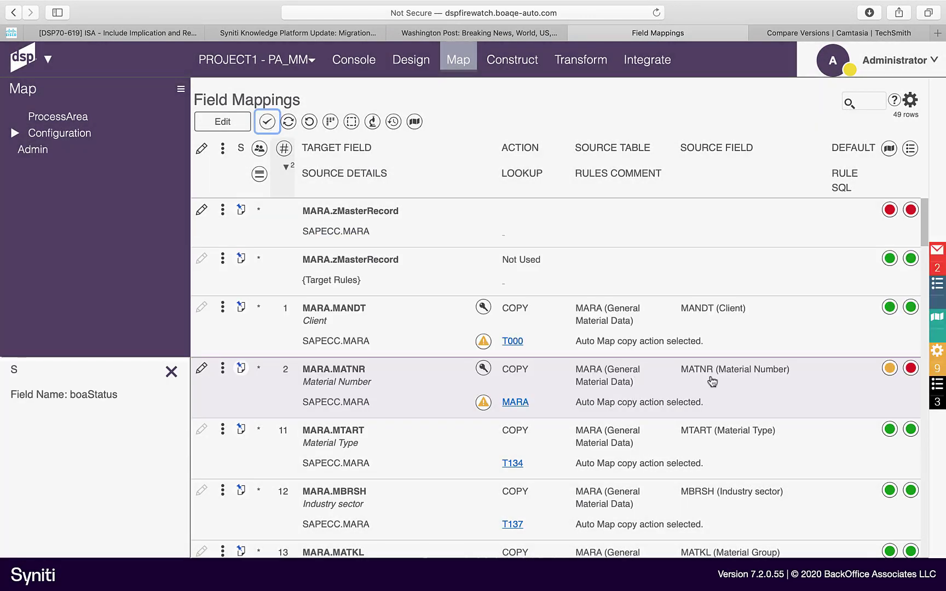
click(266, 121)
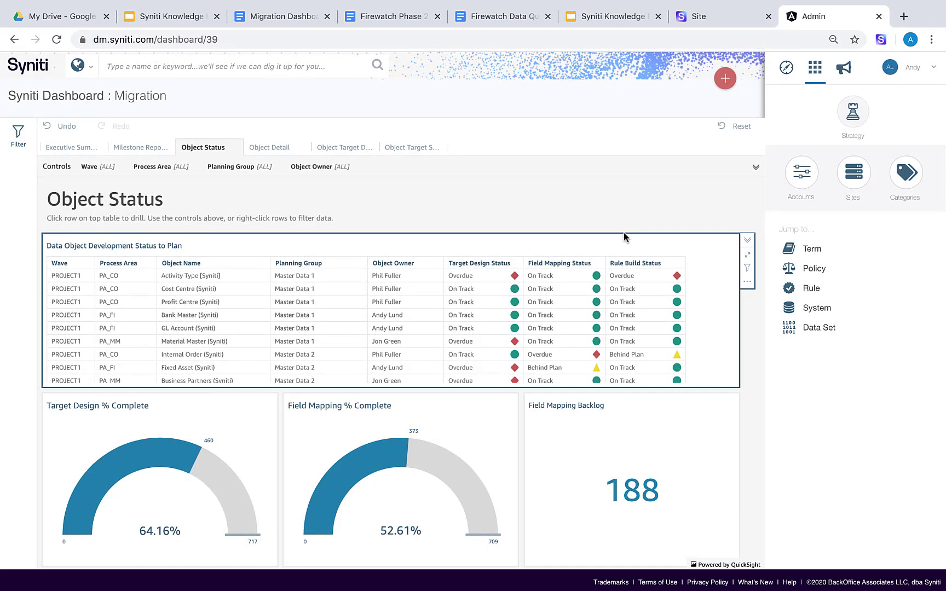
mouse_move(551, 350)
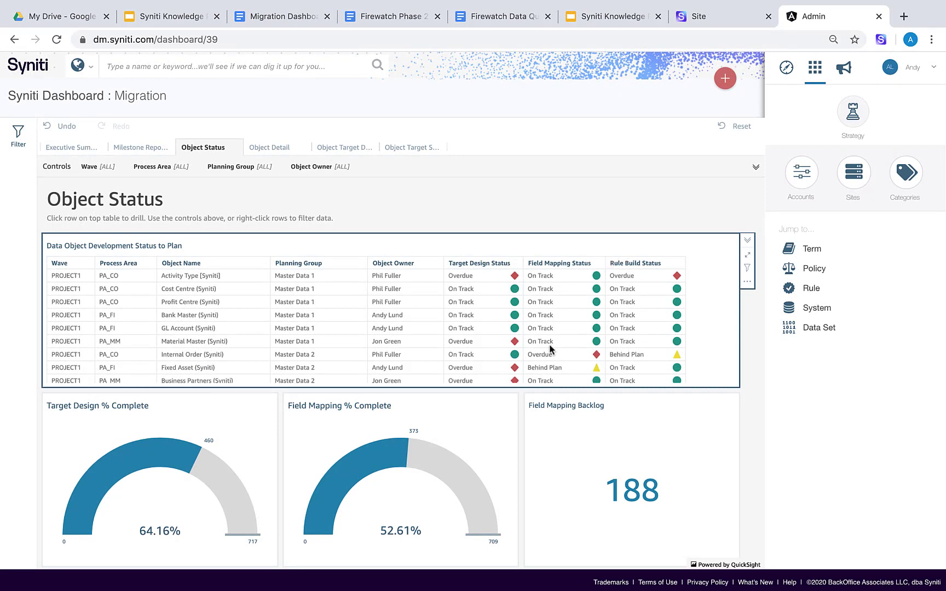
mouse_move(657, 359)
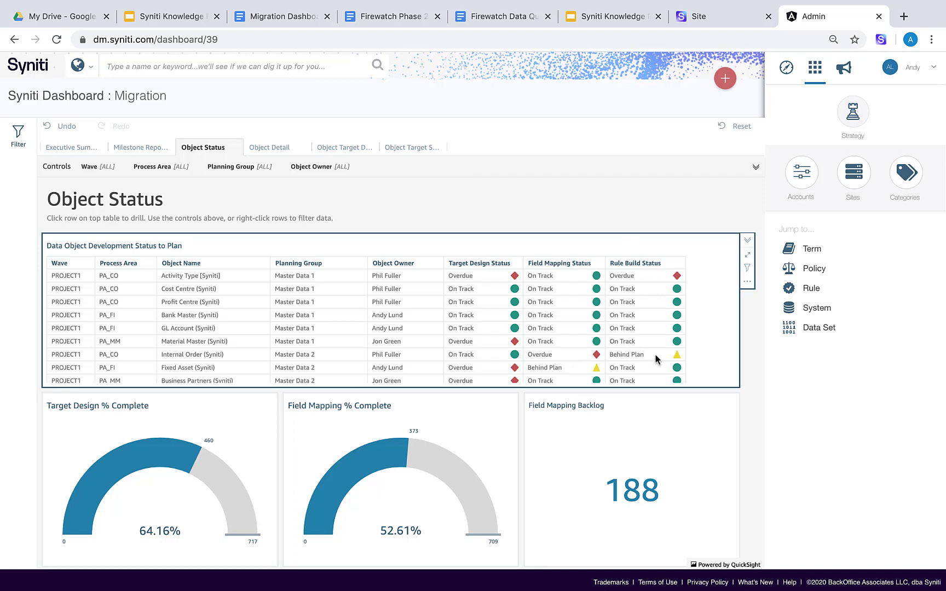
Drill the Object Status gauges into Internal Order (Syniti), reviewing 100% target design and 2.04% field mapping.
click(211, 353)
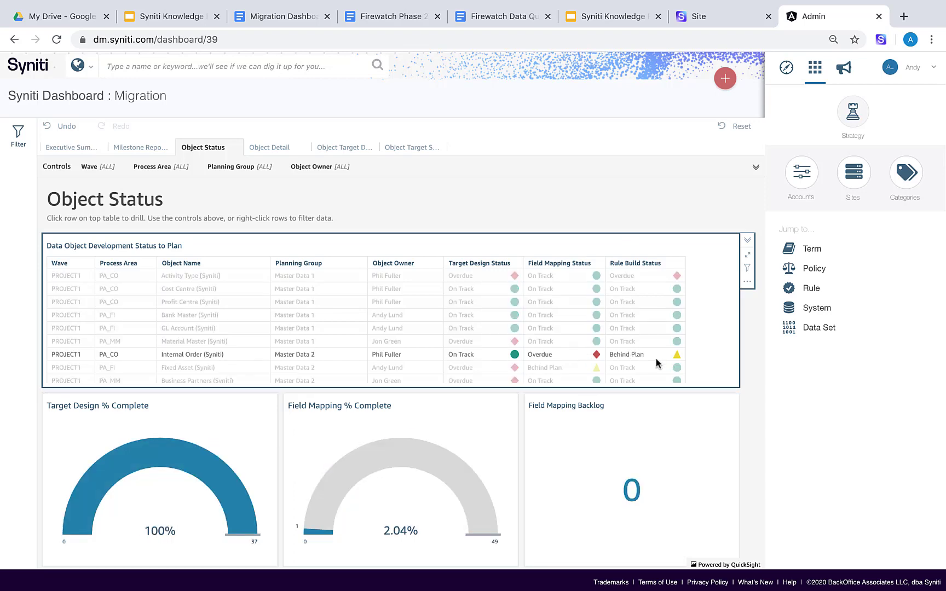
scroll(down, 3)
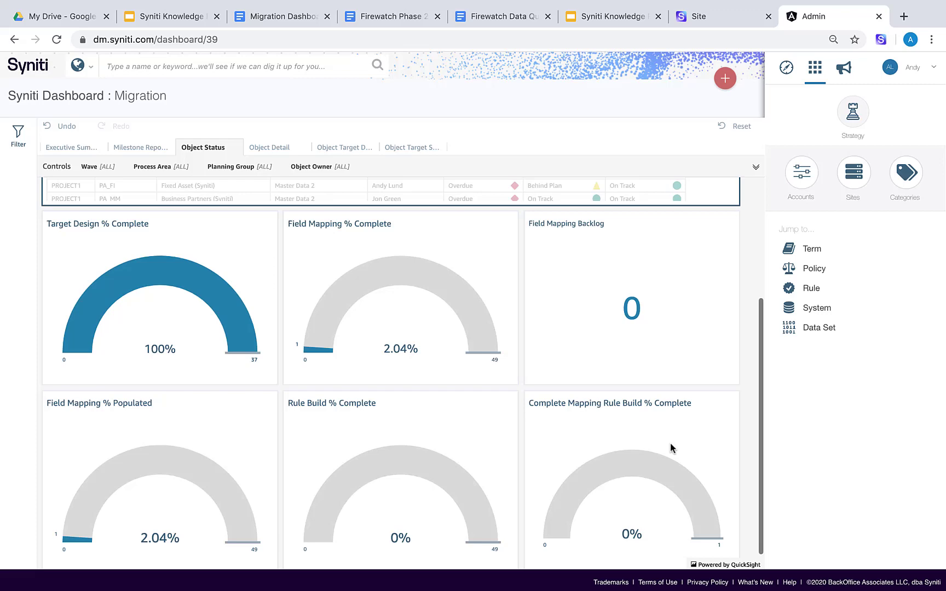
scroll(up, 3)
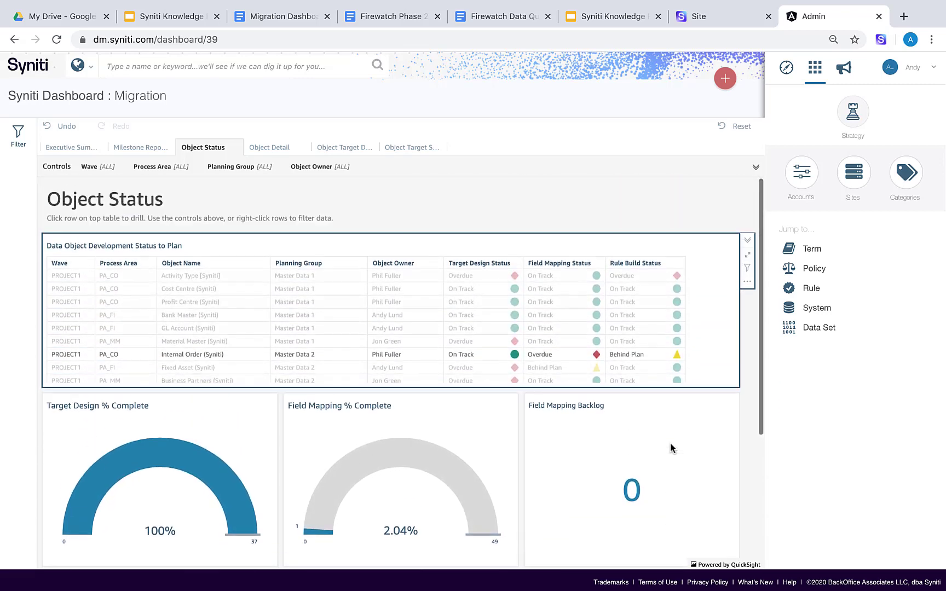
On Object Target Detail, view Internal Order's two Behind Plan target tables in the Rule Build table with backlog columns.
click(343, 147)
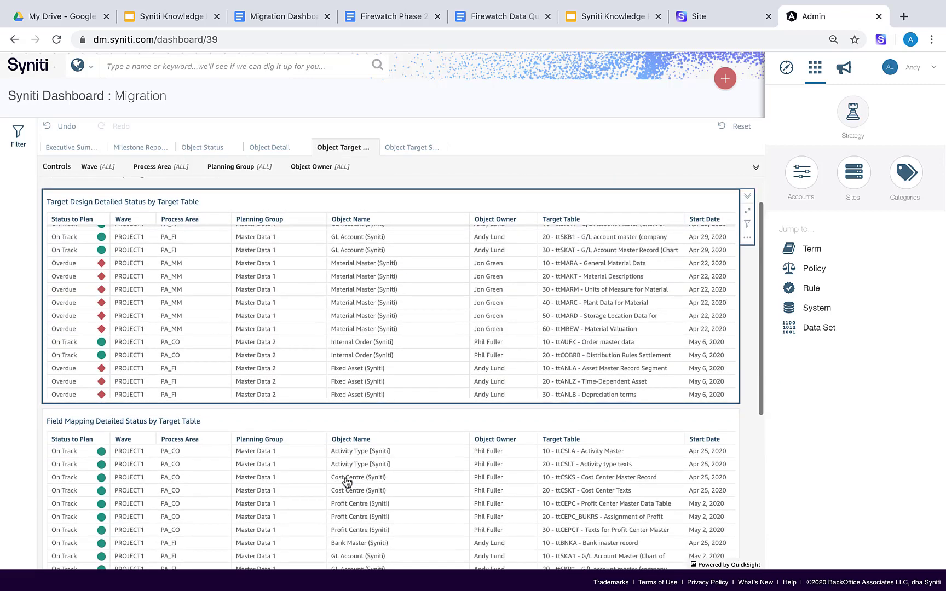
scroll(down, 3)
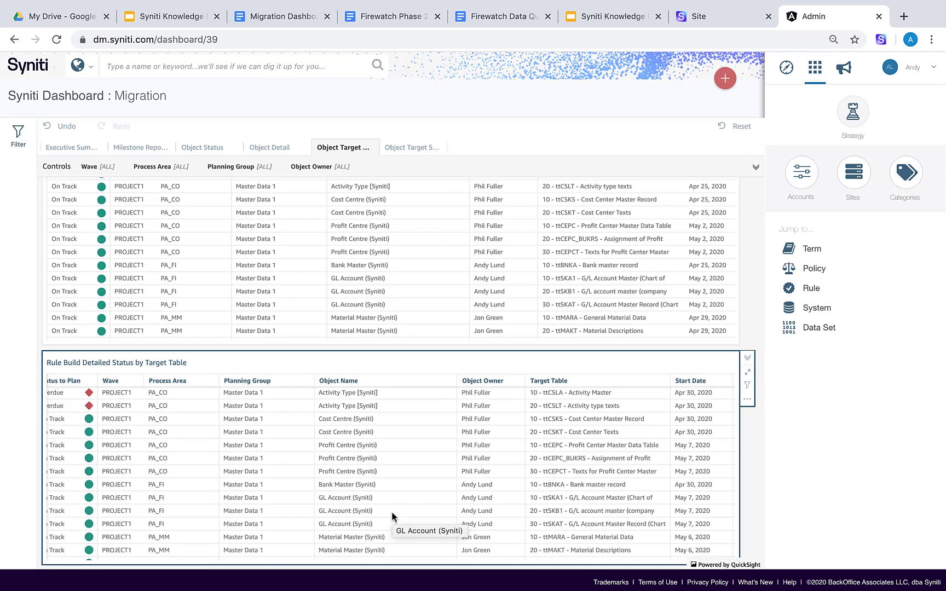
scroll(down, 3)
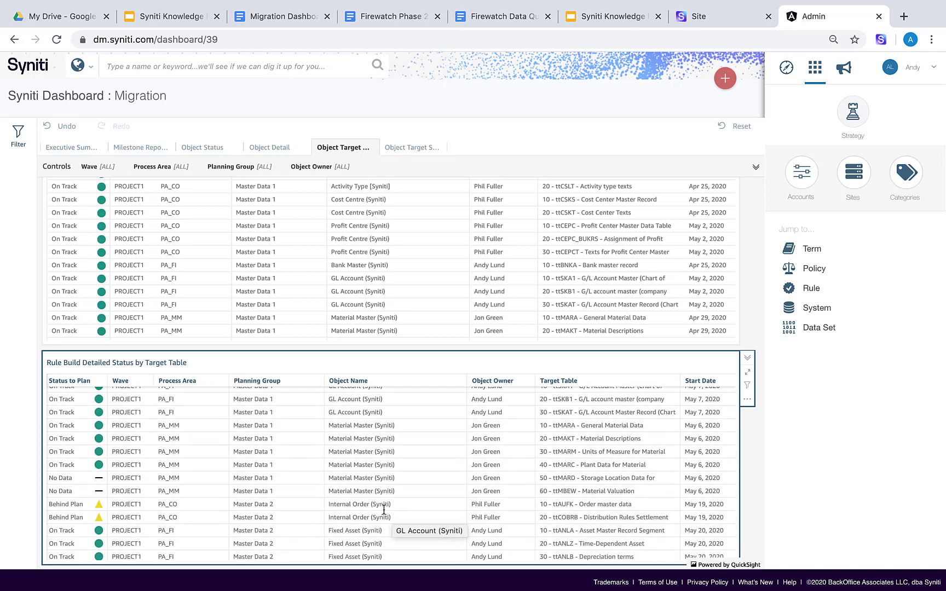
scroll(down, 3)
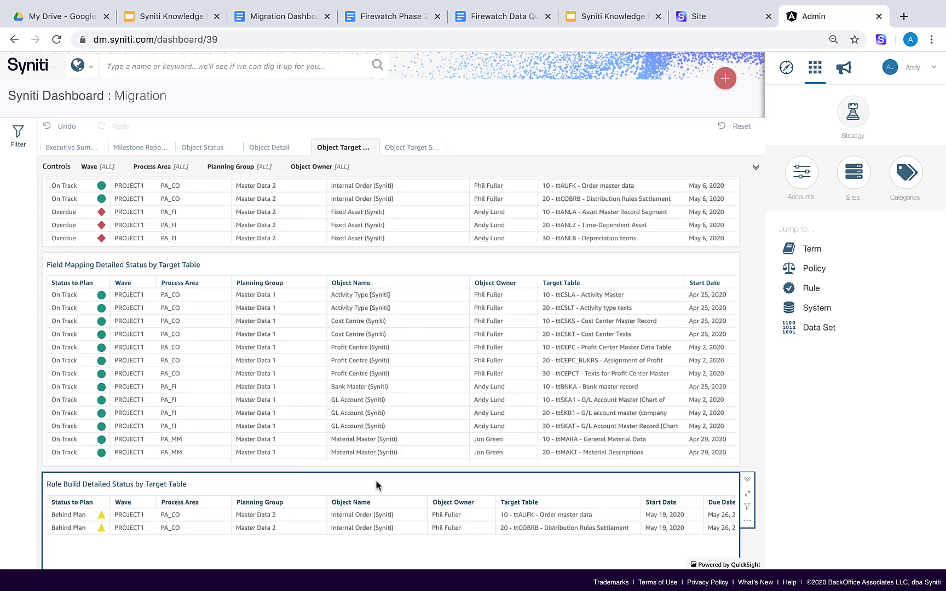
scroll(right, 3)
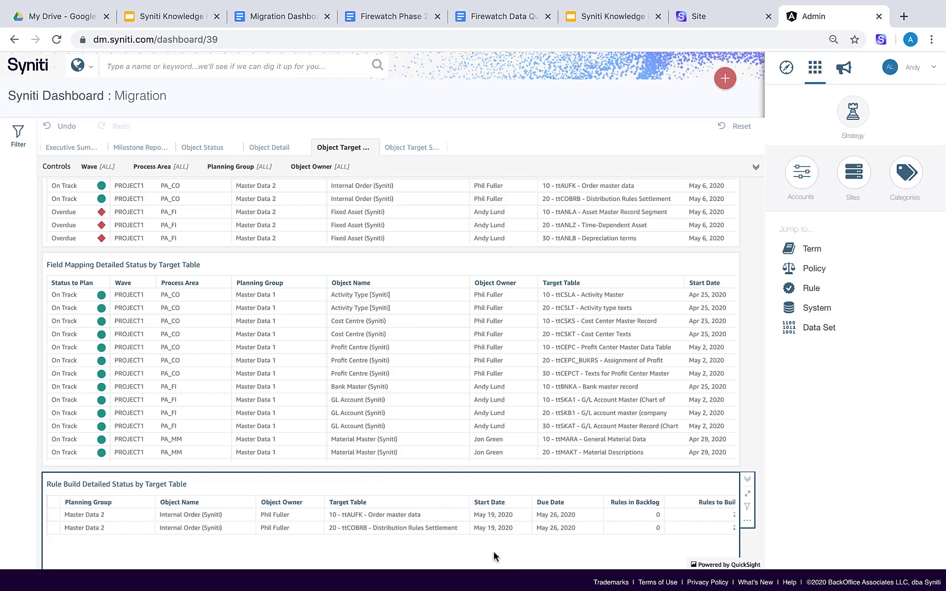
click(657, 33)
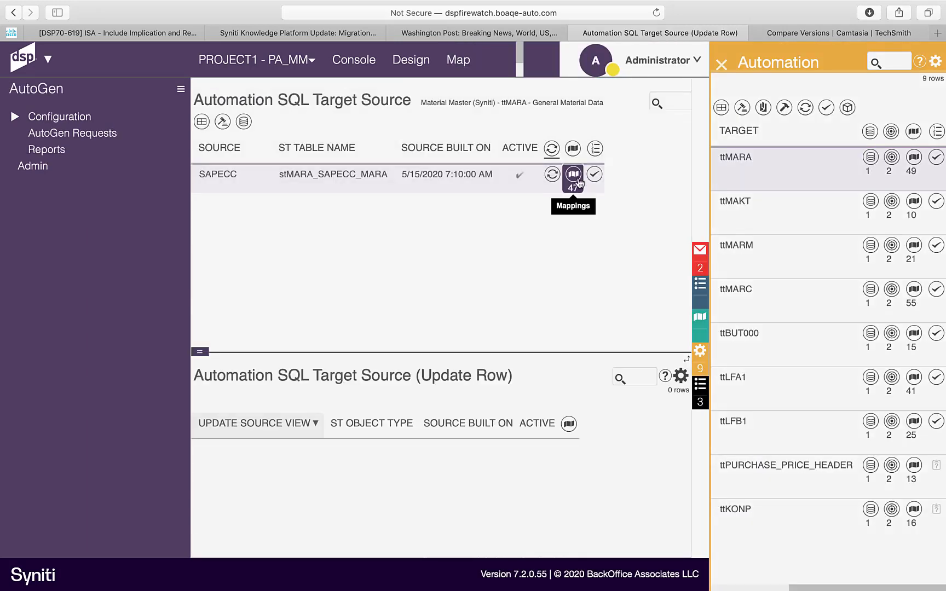
Run AutoGen on ttMARA's MATNR mapping to create its update rule and confirm.
click(571, 174)
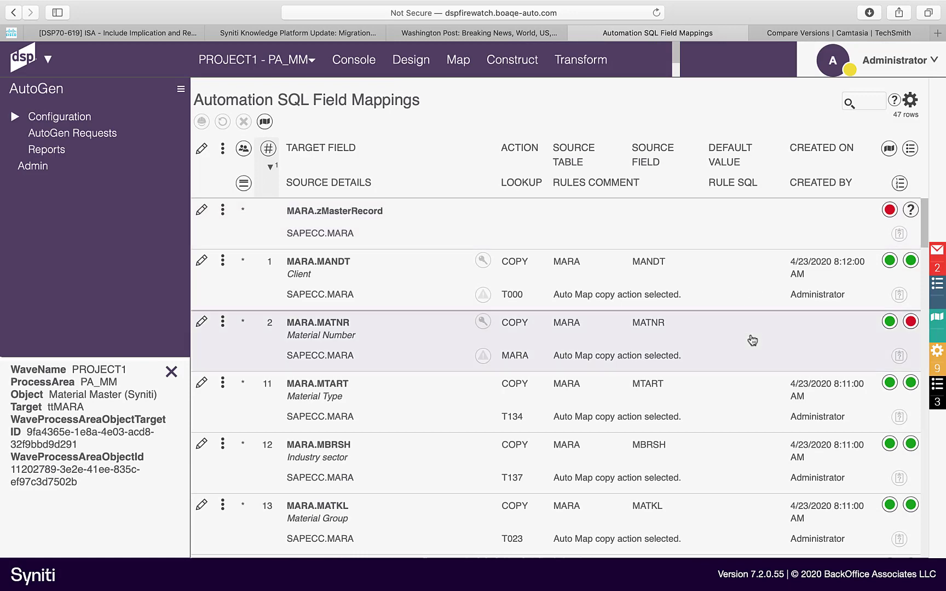
click(909, 320)
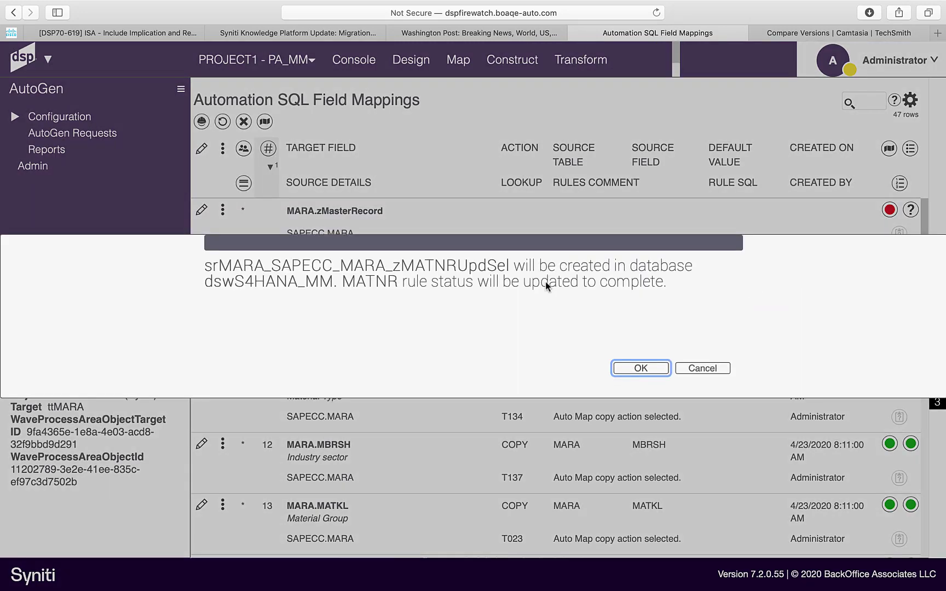
click(639, 368)
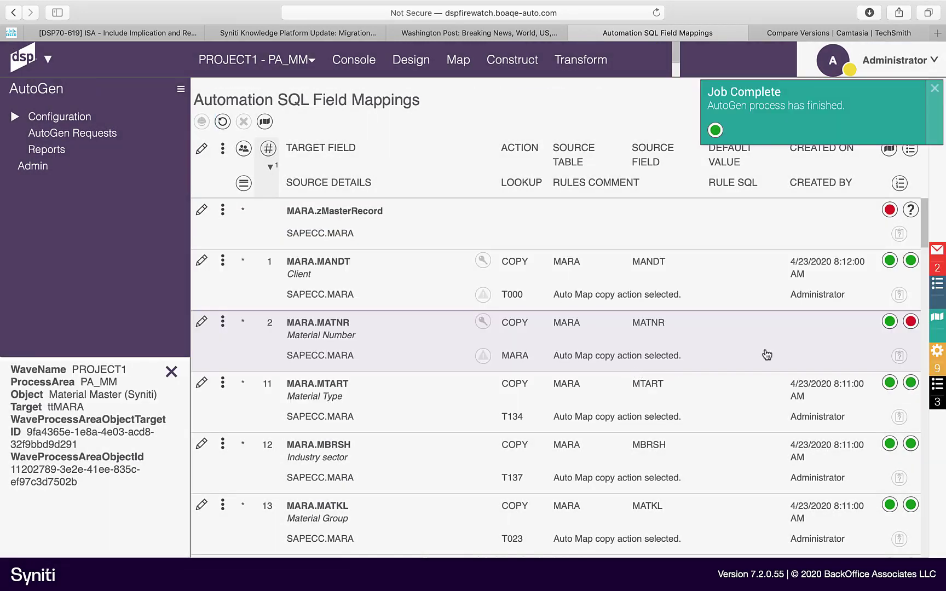